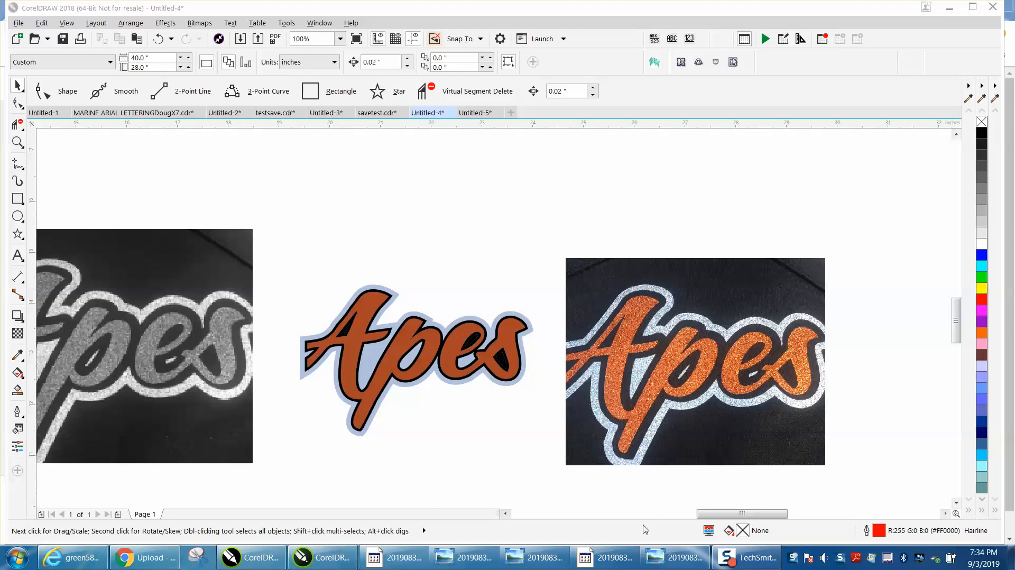
{"action": "mouse_move", "coordinate": [666, 380]}
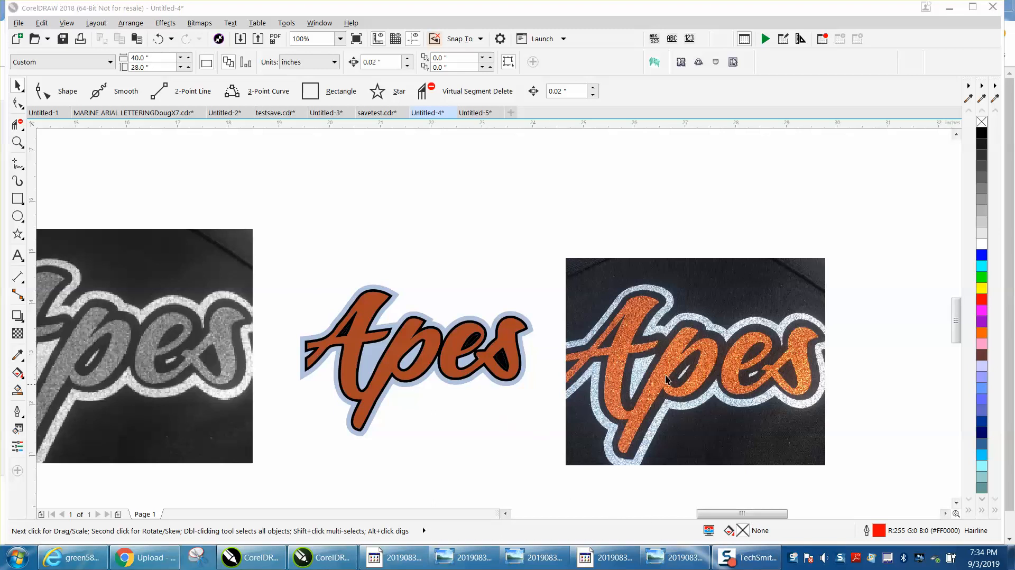
{"action": "mouse_move", "coordinate": [758, 343]}
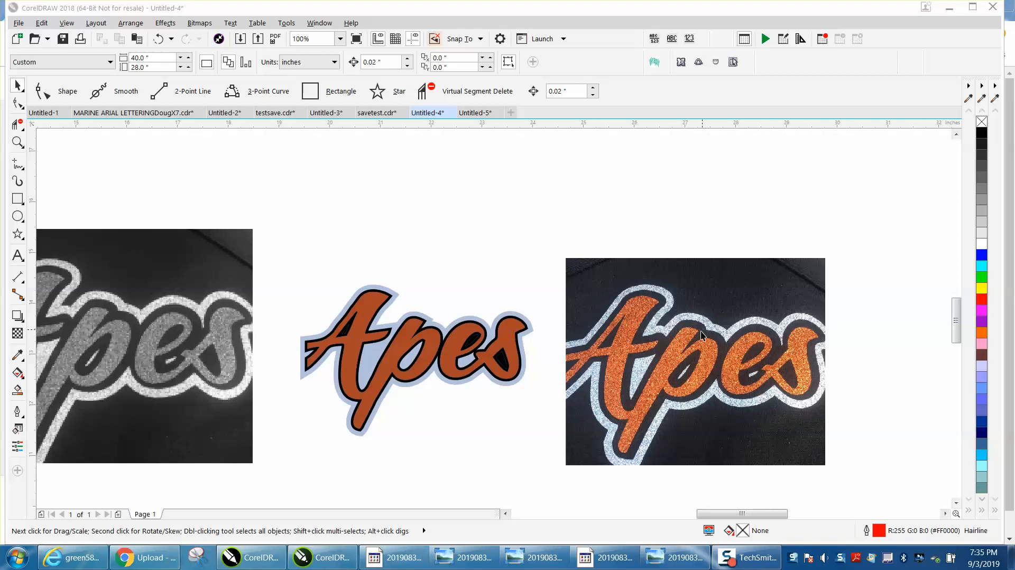
{"action": "mouse_move", "coordinate": [750, 331]}
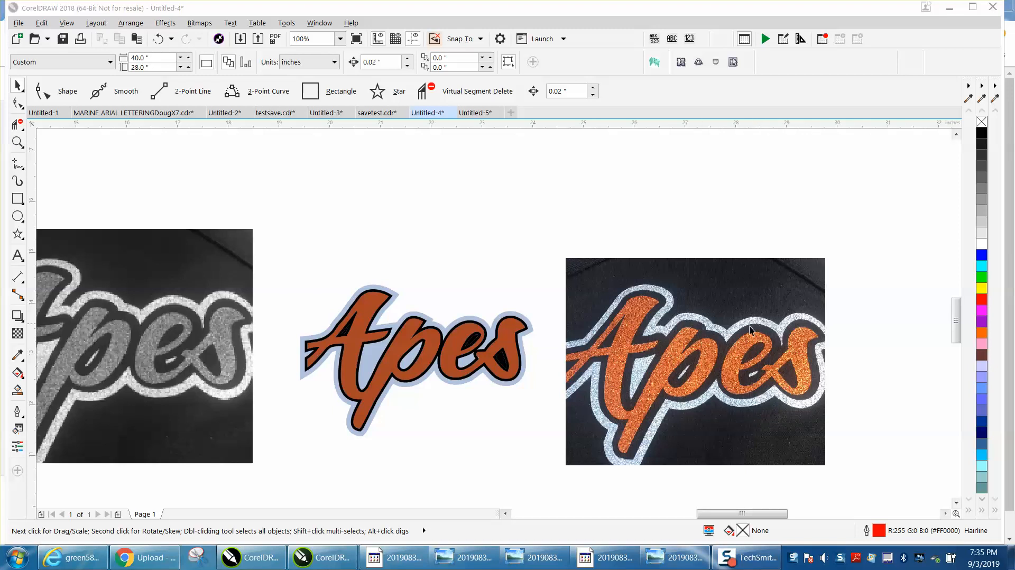
{"action": "mouse_move", "coordinate": [379, 324]}
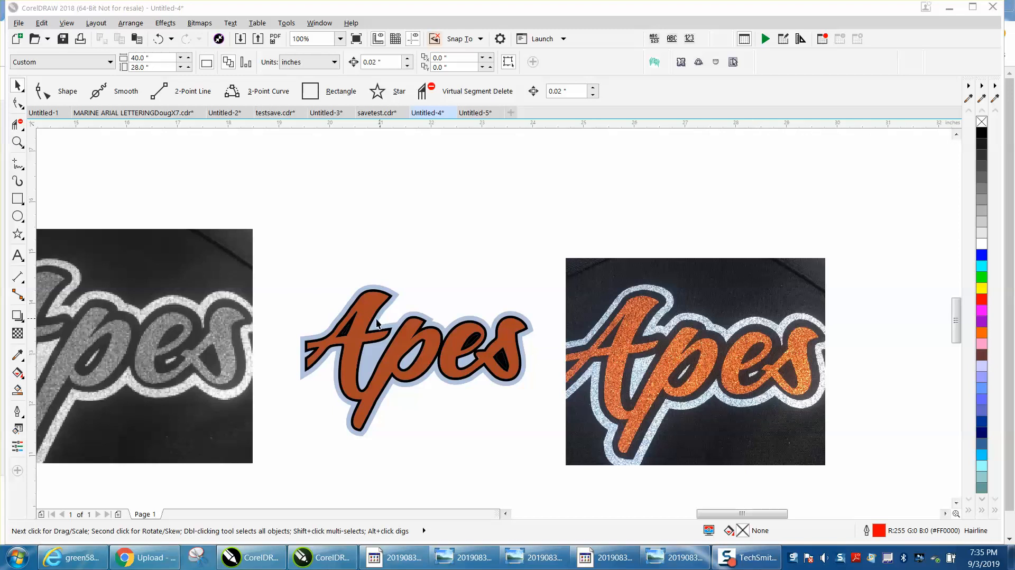
Zoom in on the orange Apes photo and apply Bitmaps > Resample to it.
{"action": "left_click", "coordinate": [18, 142]}
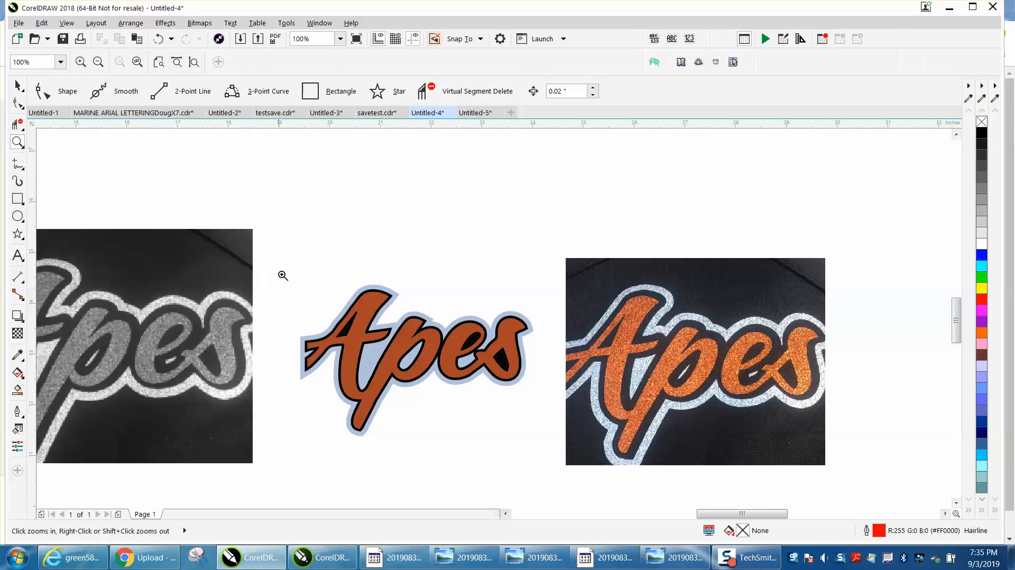
{"action": "left_click", "coordinate": [283, 275]}
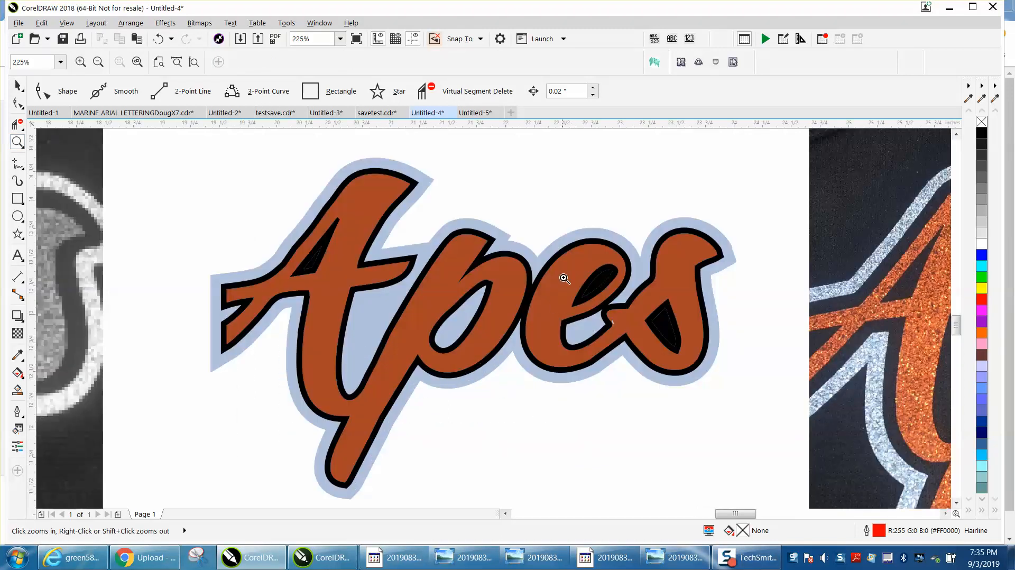
{"action": "mouse_move", "coordinate": [510, 306]}
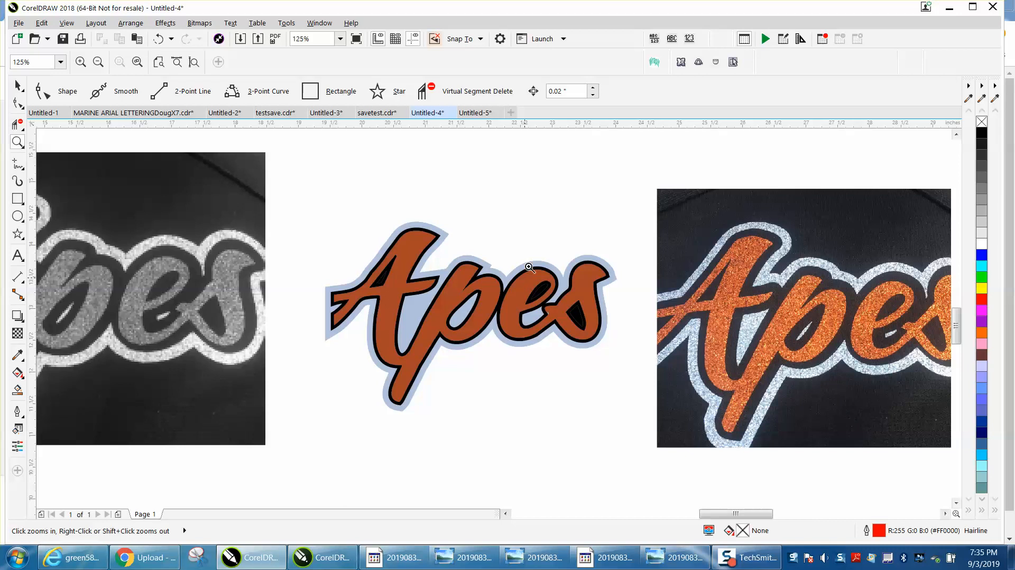
{"action": "mouse_move", "coordinate": [521, 308]}
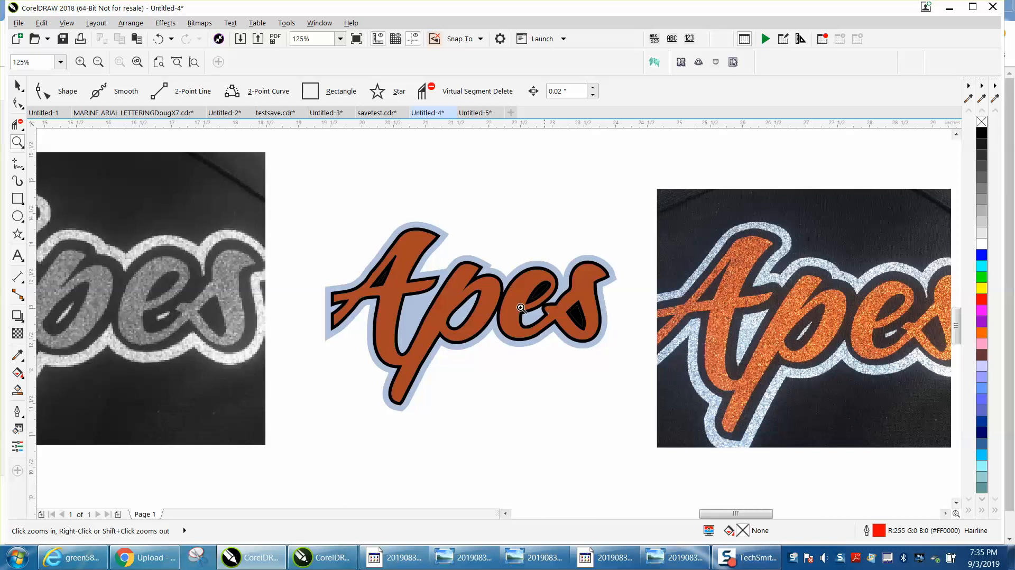
{"action": "mouse_move", "coordinate": [732, 290]}
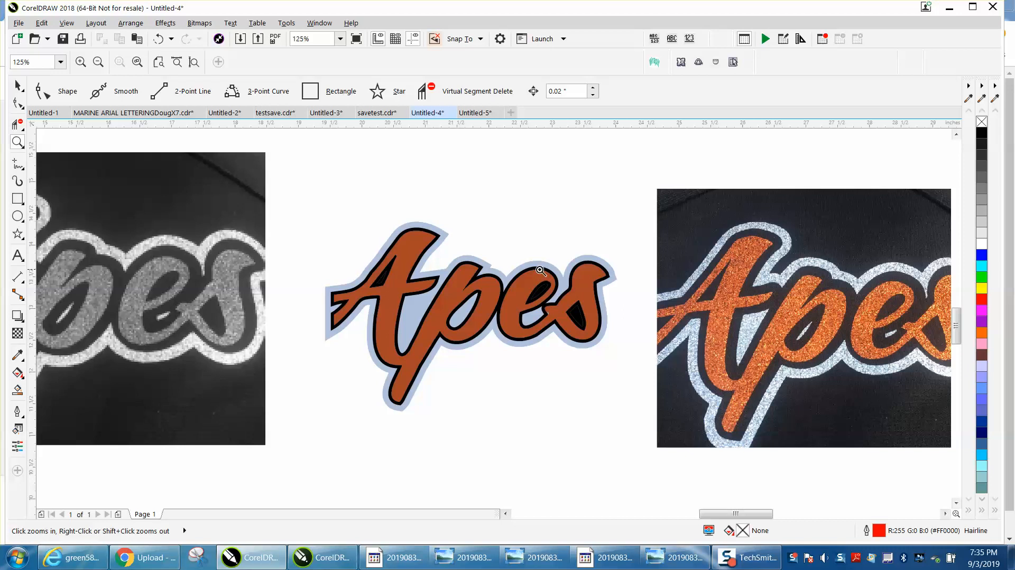
{"action": "mouse_move", "coordinate": [581, 316]}
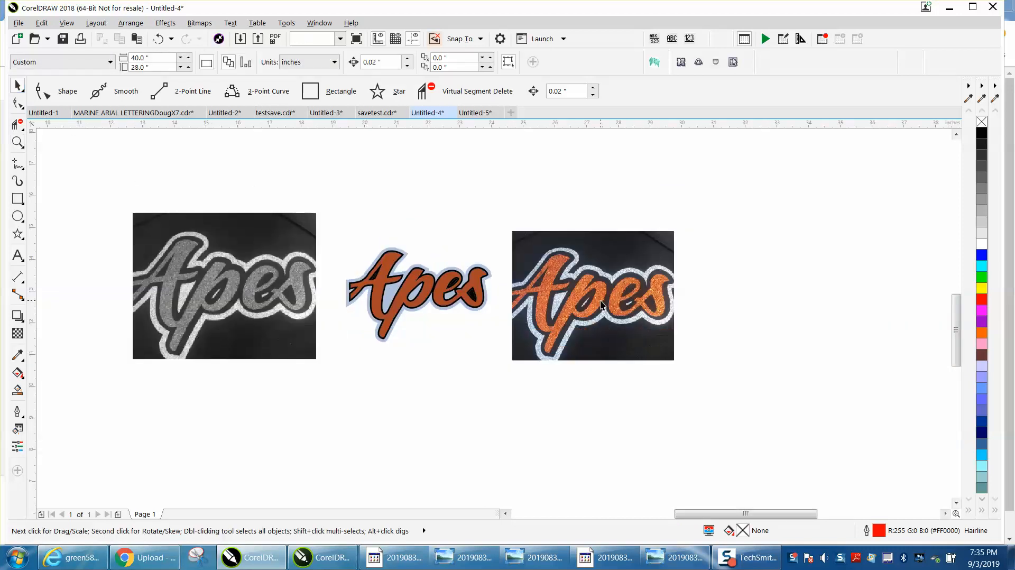
{"action": "left_click", "coordinate": [592, 294]}
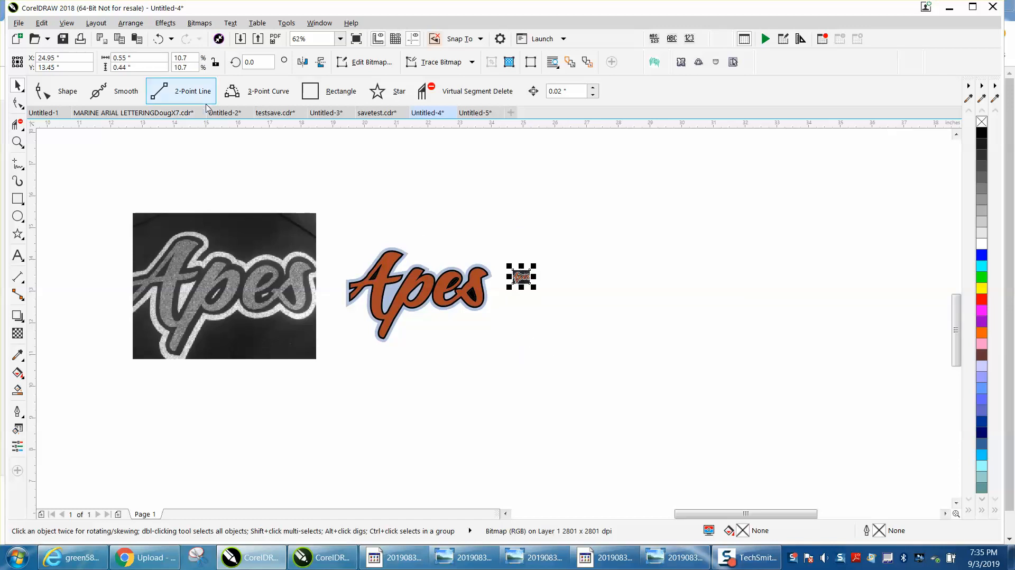
{"action": "left_click", "coordinate": [17, 142]}
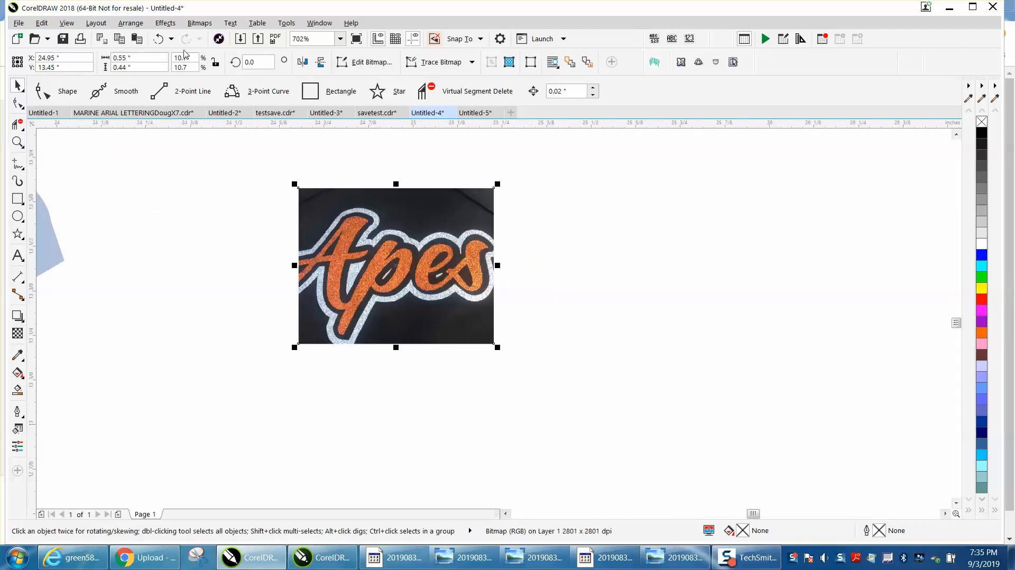
{"action": "left_click", "coordinate": [200, 23]}
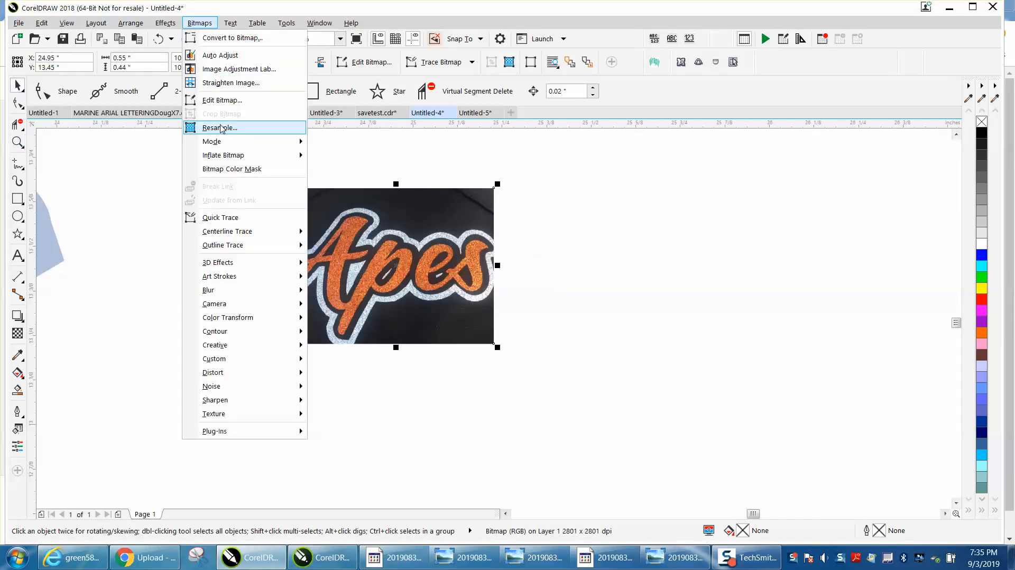
{"action": "left_click", "coordinate": [219, 128]}
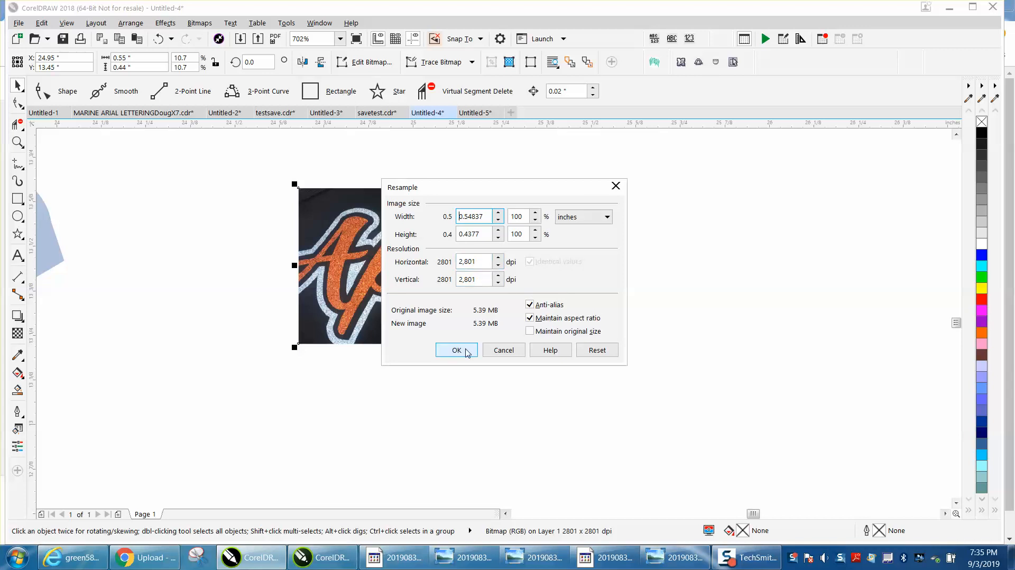
{"action": "left_click", "coordinate": [456, 350]}
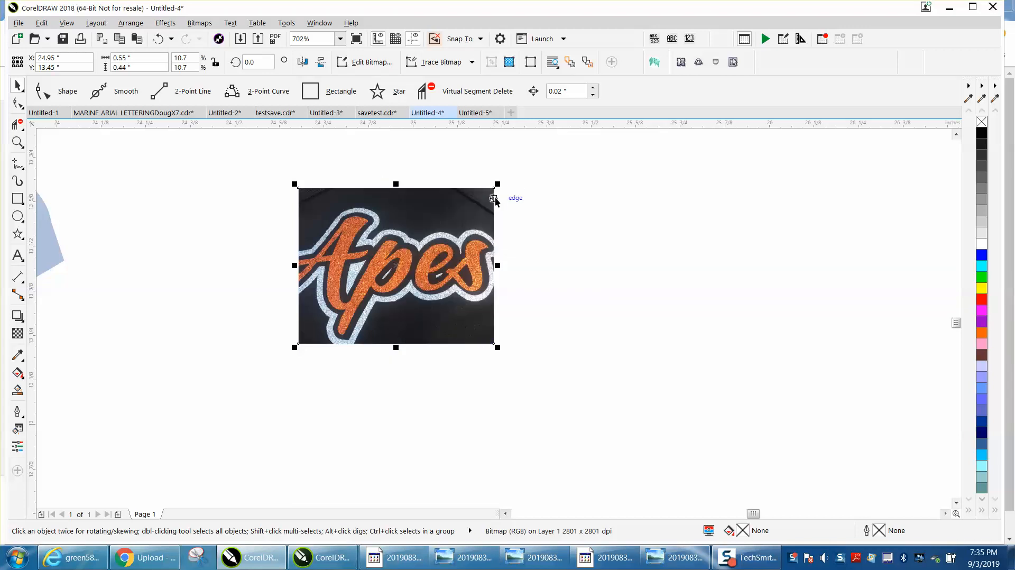
Reselect the photo and reopen Resample, dismissing it without changes.
{"action": "left_click", "coordinate": [68, 91]}
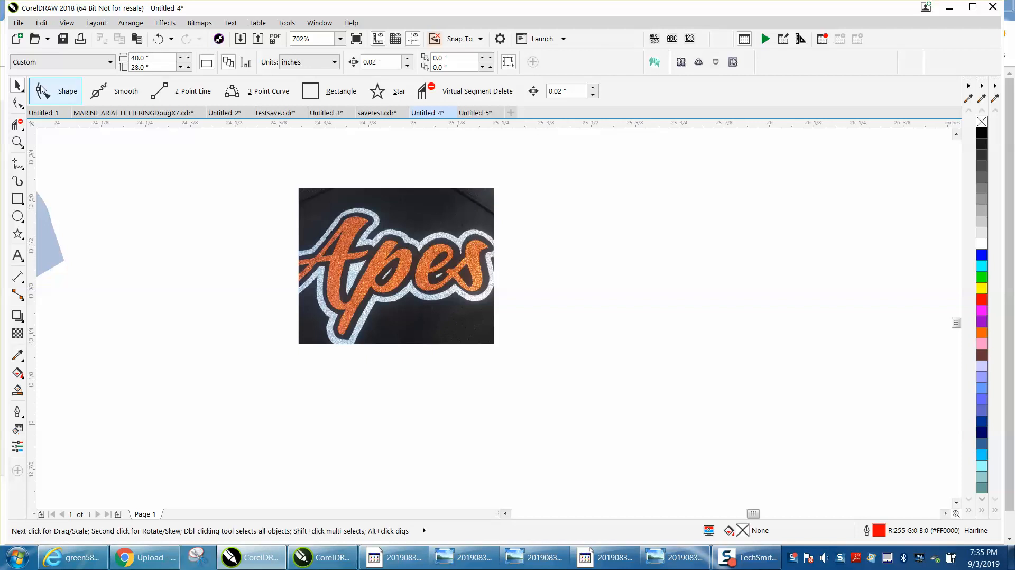
{"action": "left_click", "coordinate": [395, 265]}
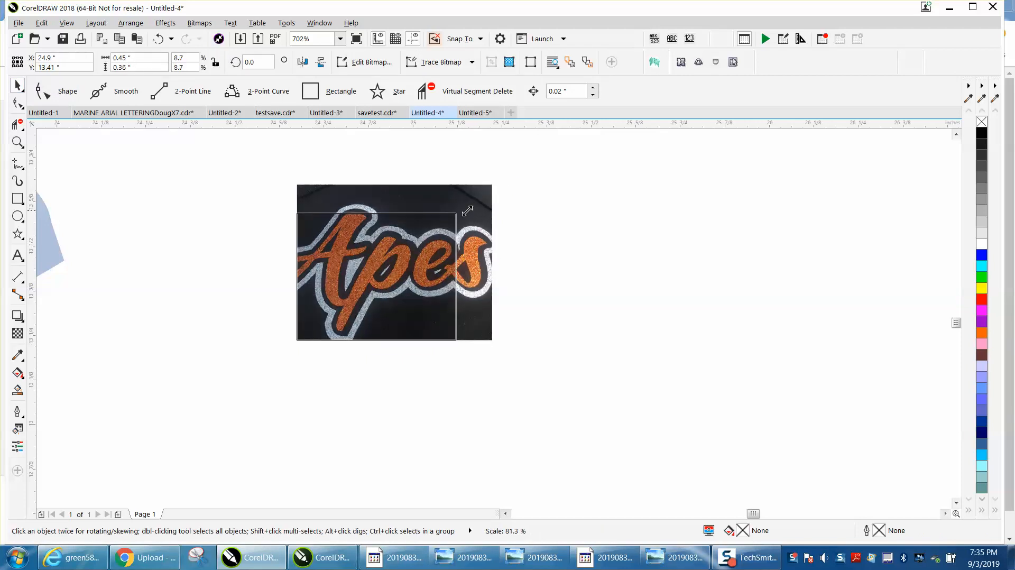
{"action": "left_click", "coordinate": [199, 23]}
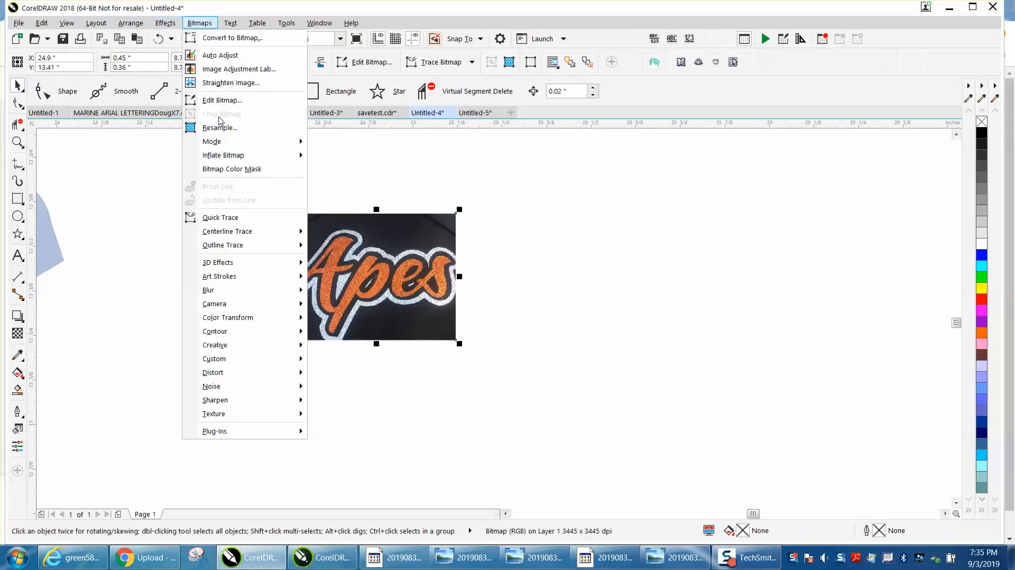
{"action": "left_click", "coordinate": [219, 127]}
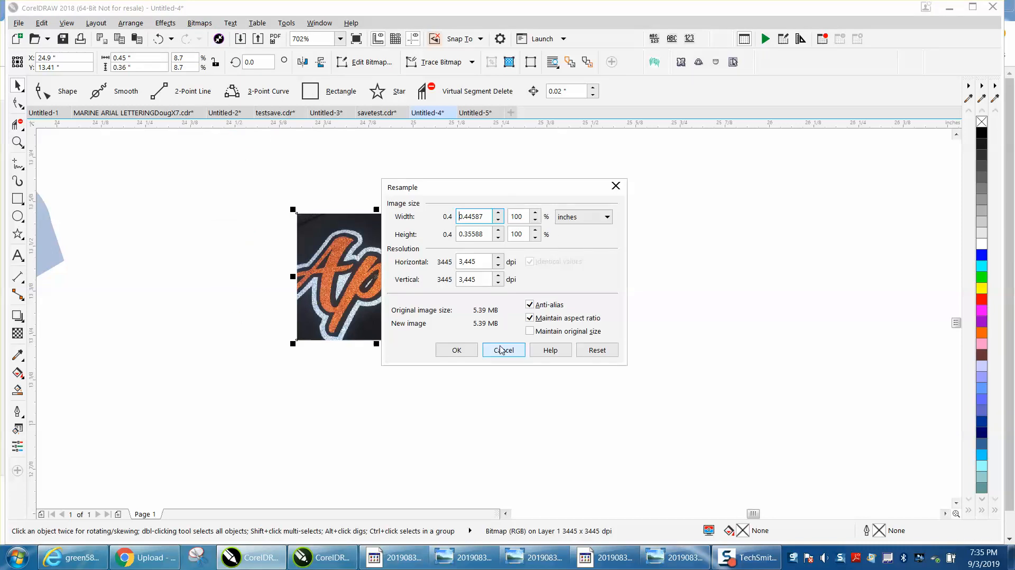
{"action": "left_click", "coordinate": [502, 350]}
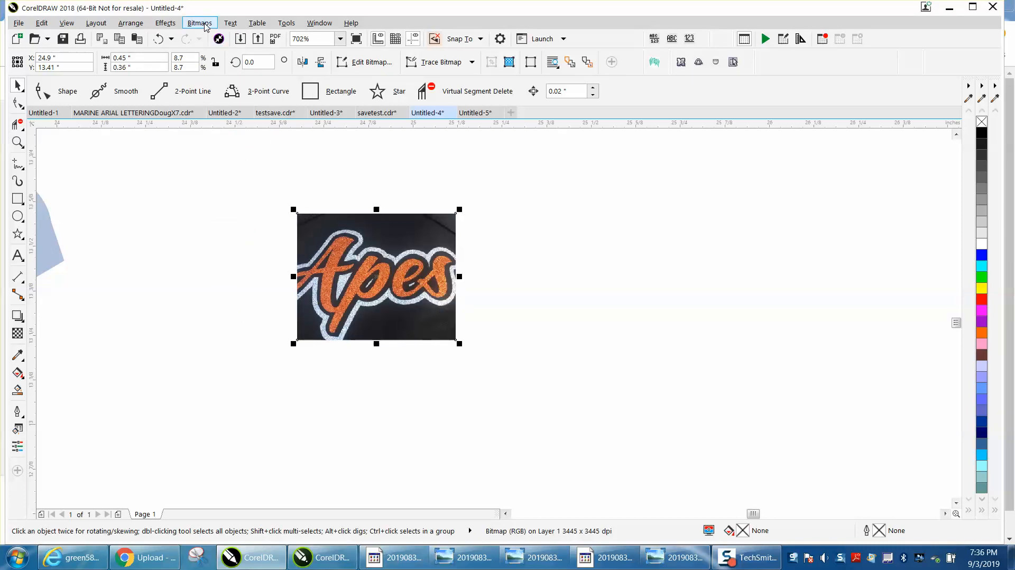
Convert the photo to an 8-bit grayscale bitmap at 600 dpi.
{"action": "left_click", "coordinate": [199, 22]}
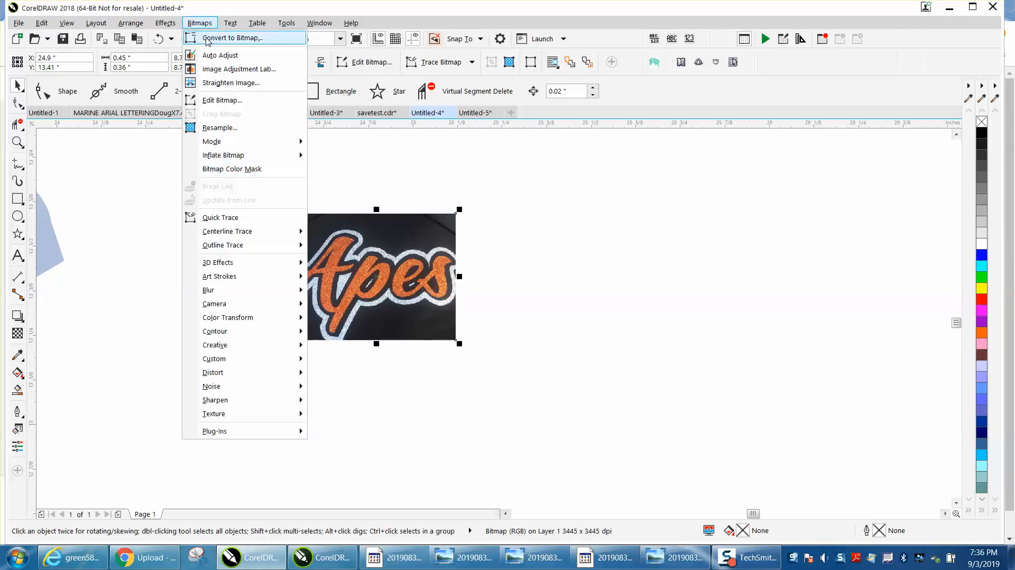
{"action": "left_click", "coordinate": [228, 37]}
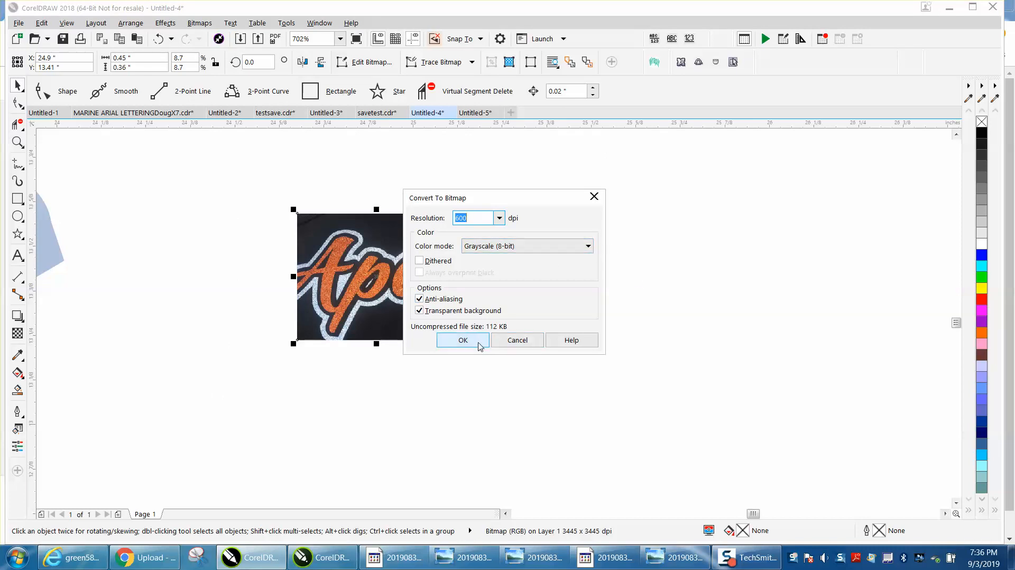
{"action": "left_click", "coordinate": [462, 339]}
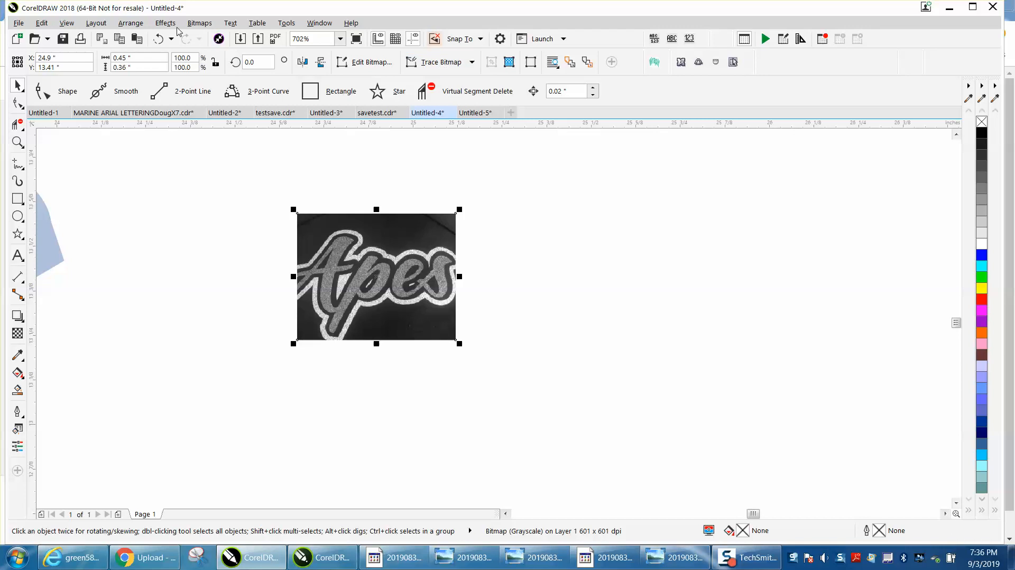
{"action": "left_click", "coordinate": [200, 22]}
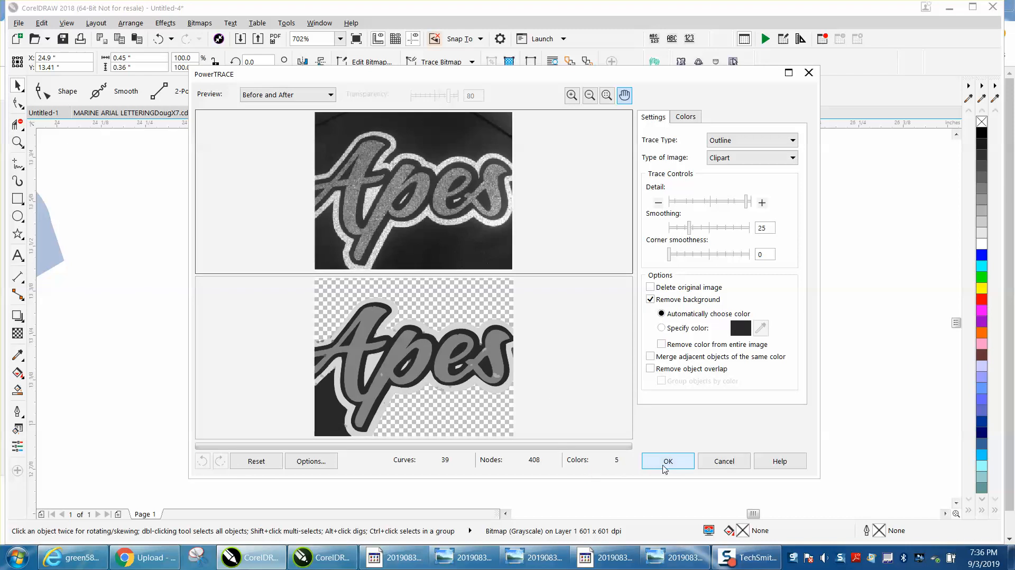
{"action": "left_click", "coordinate": [668, 460]}
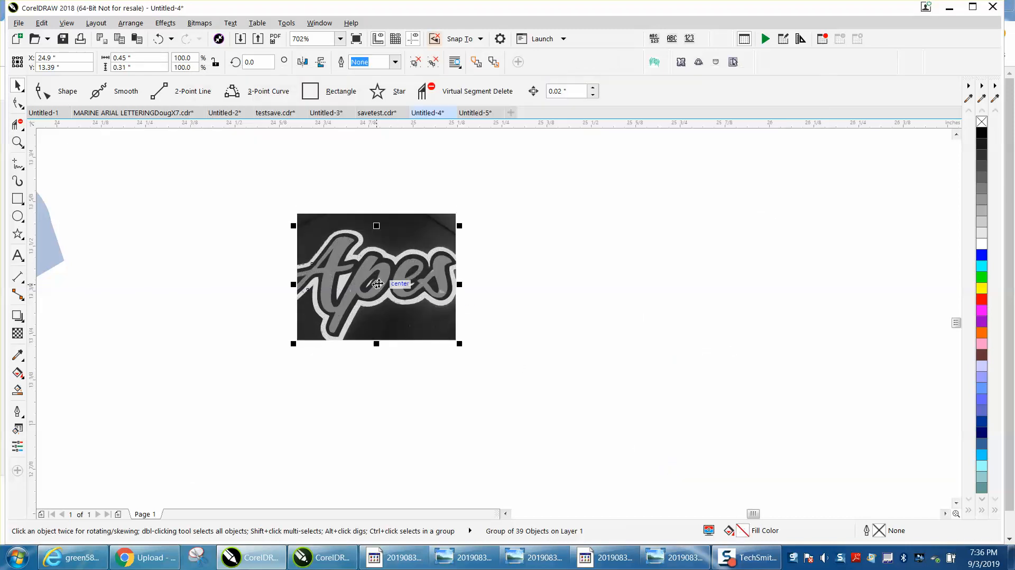
{"action": "left_click_drag", "start_coordinate": [376, 284], "coordinate": [609, 281]}
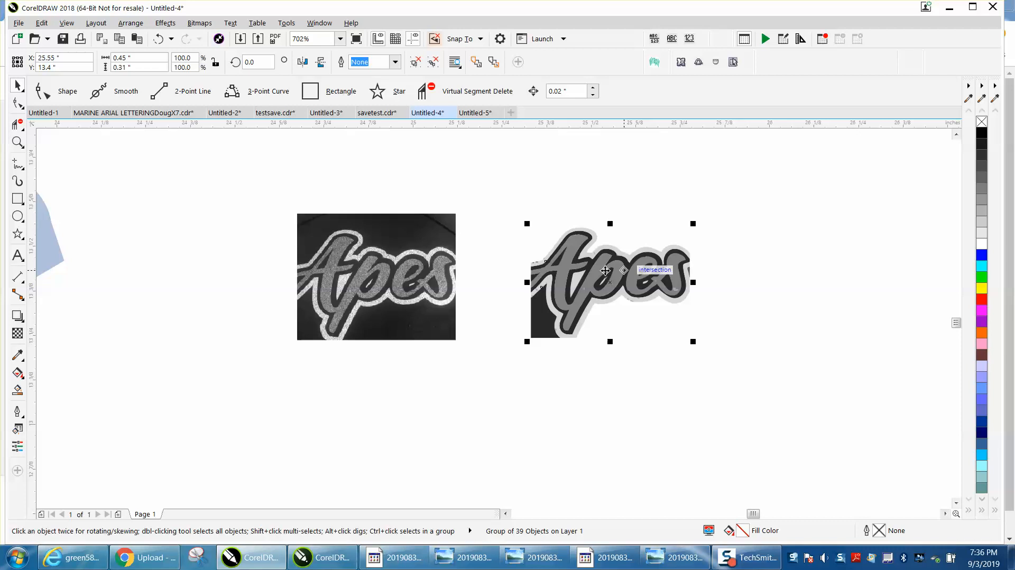
{"action": "mouse_move", "coordinate": [566, 337]}
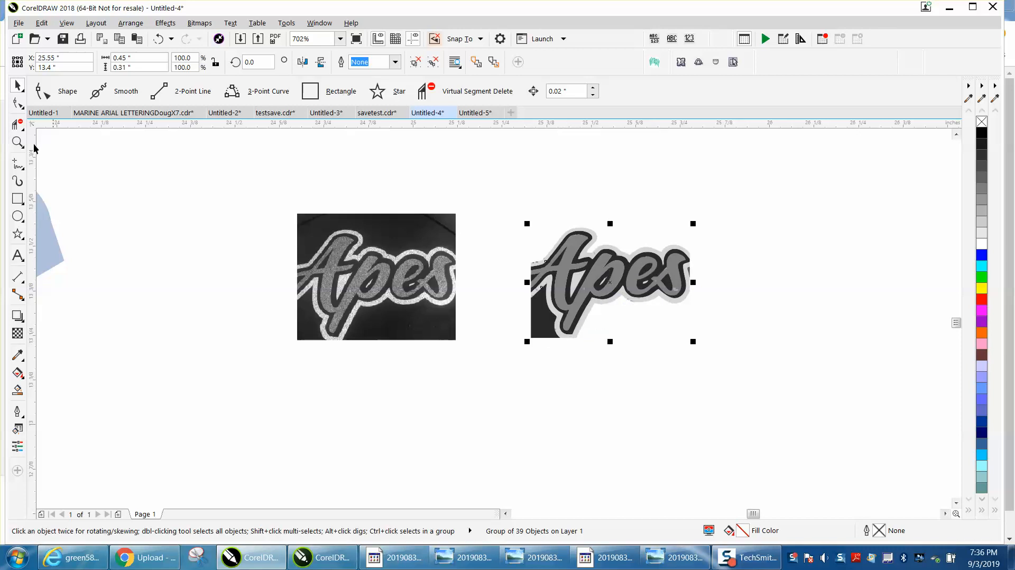
{"action": "mouse_move", "coordinate": [531, 282]}
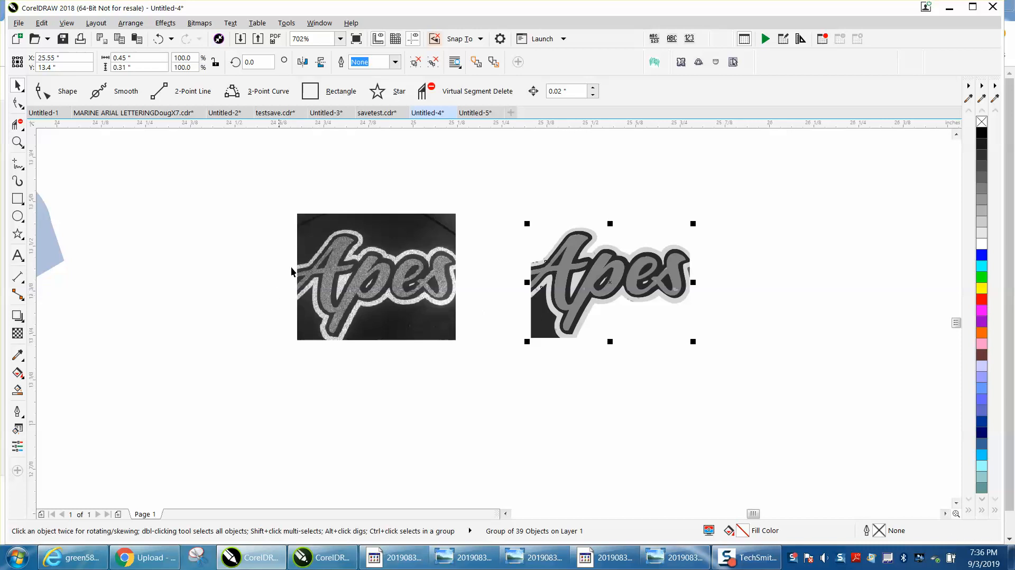
{"action": "mouse_move", "coordinate": [439, 290]}
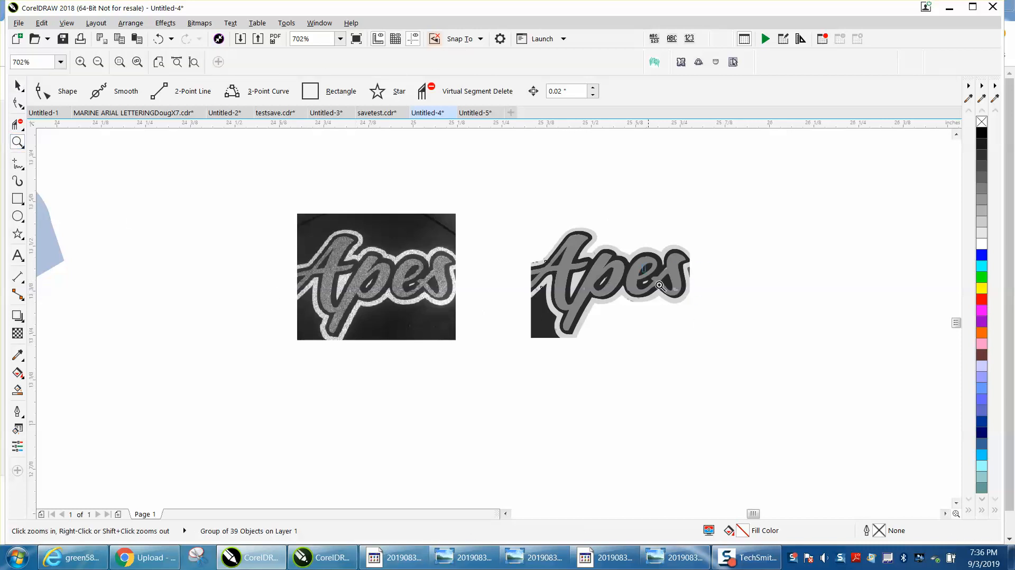
{"action": "left_click", "coordinate": [659, 285]}
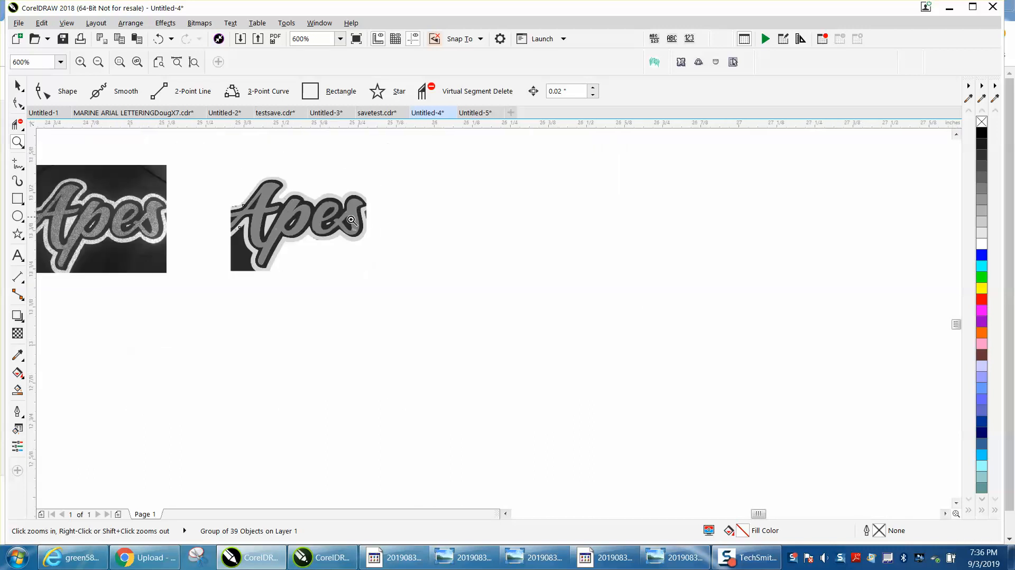
{"action": "left_click", "coordinate": [352, 220]}
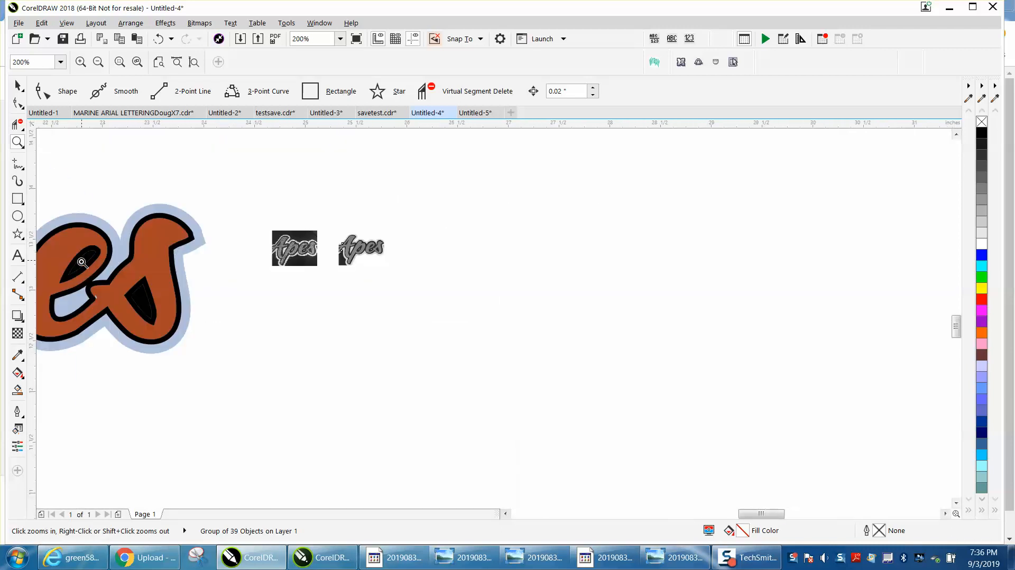
{"action": "left_click", "coordinate": [82, 262]}
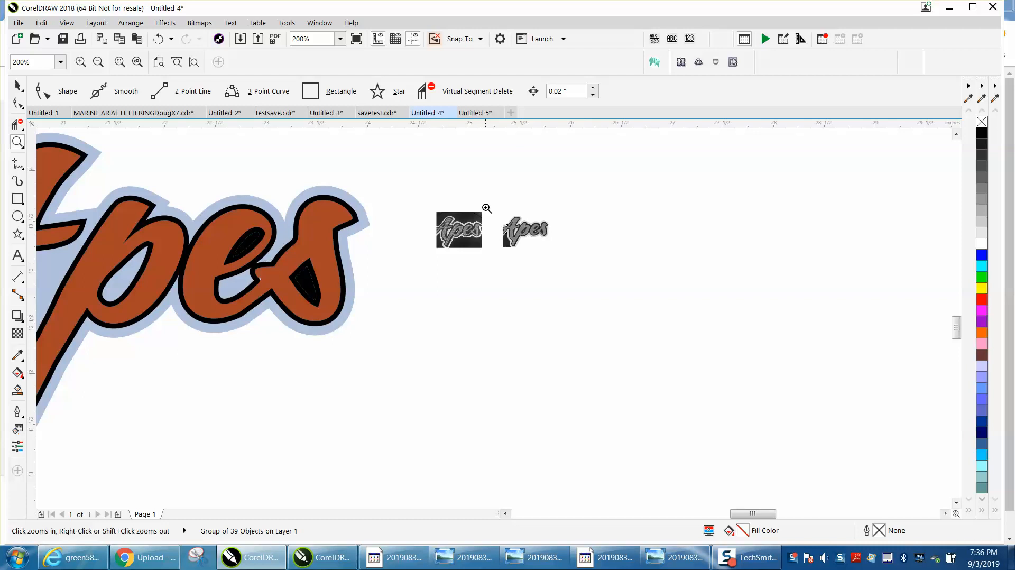
{"action": "left_click", "coordinate": [487, 208]}
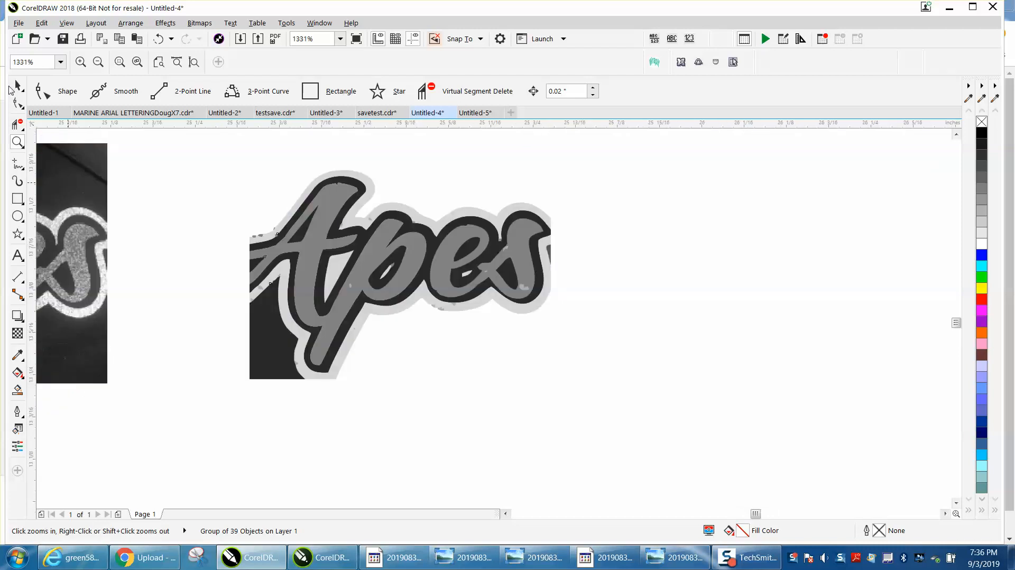
Ungroup the 39 traced Apes objects.
{"action": "left_click", "coordinate": [130, 22]}
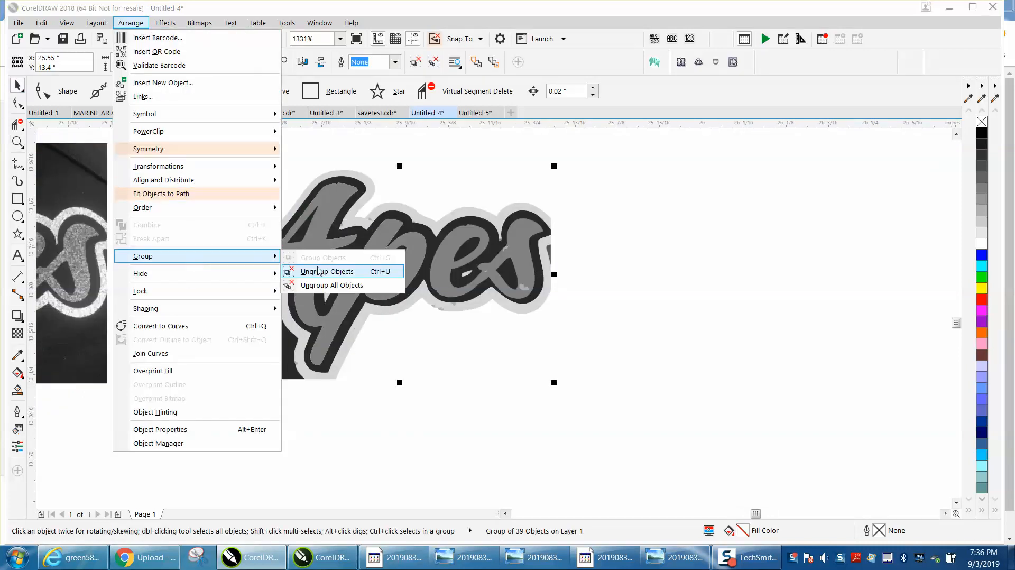
{"action": "left_click", "coordinate": [326, 272]}
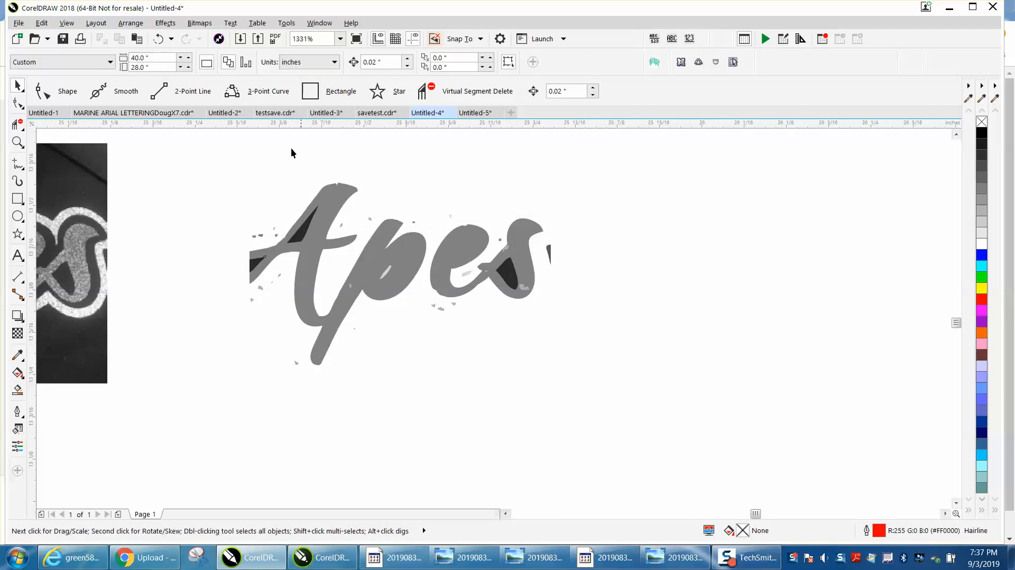
{"action": "left_click", "coordinate": [464, 252]}
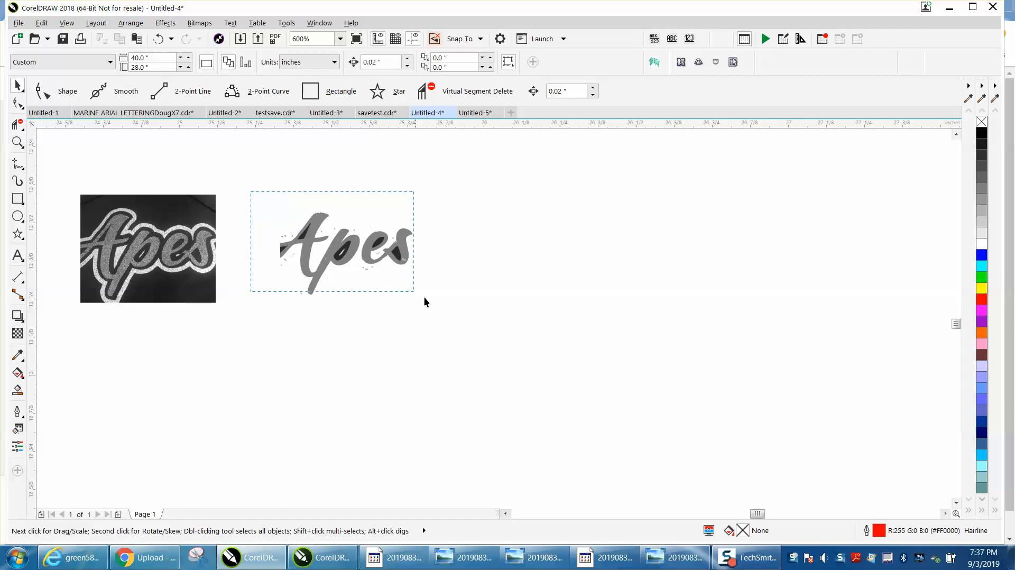
Set the nudge distance to 0.5 and move the six letters back beside the photo.
{"action": "left_click", "coordinate": [346, 253]}
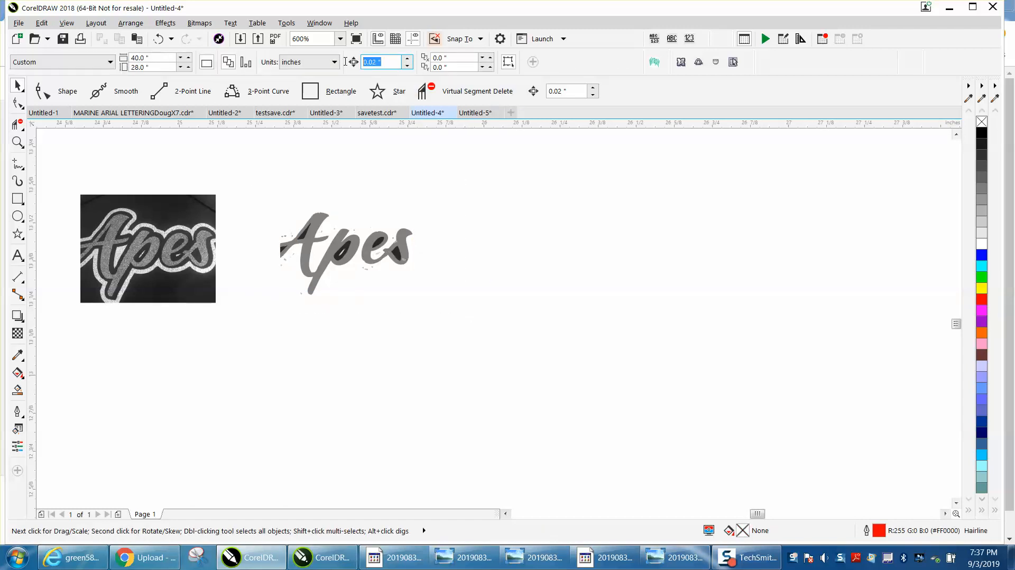
{"action": "type", "text": ".5"}
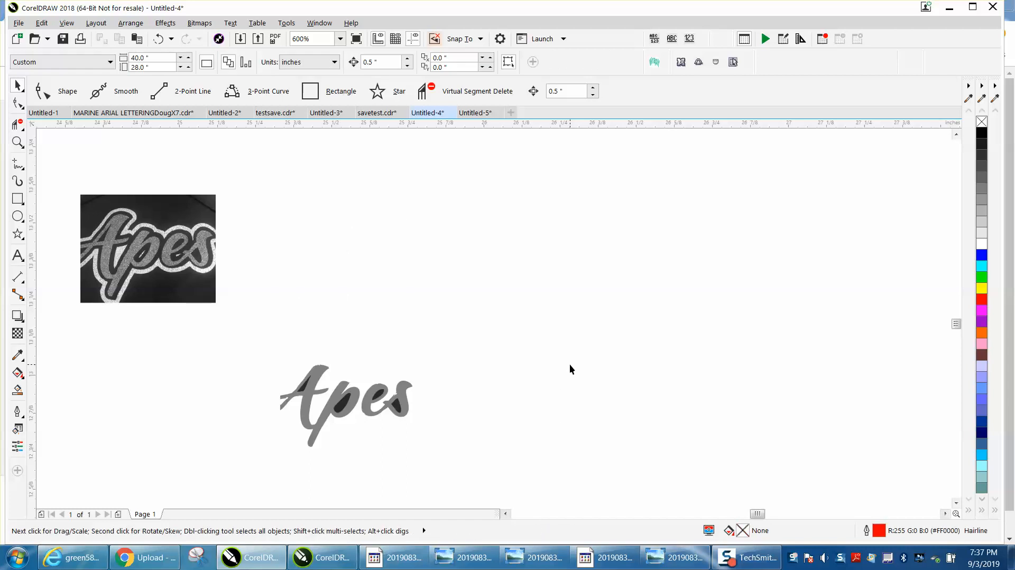
{"action": "left_click", "coordinate": [345, 405]}
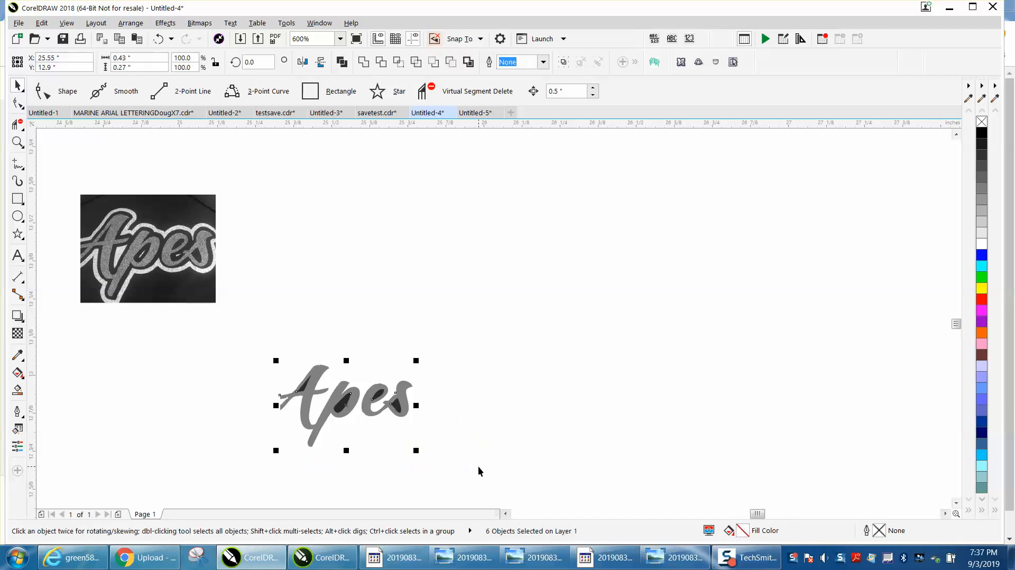
{"action": "left_click_drag", "start_coordinate": [346, 405], "coordinate": [346, 252]}
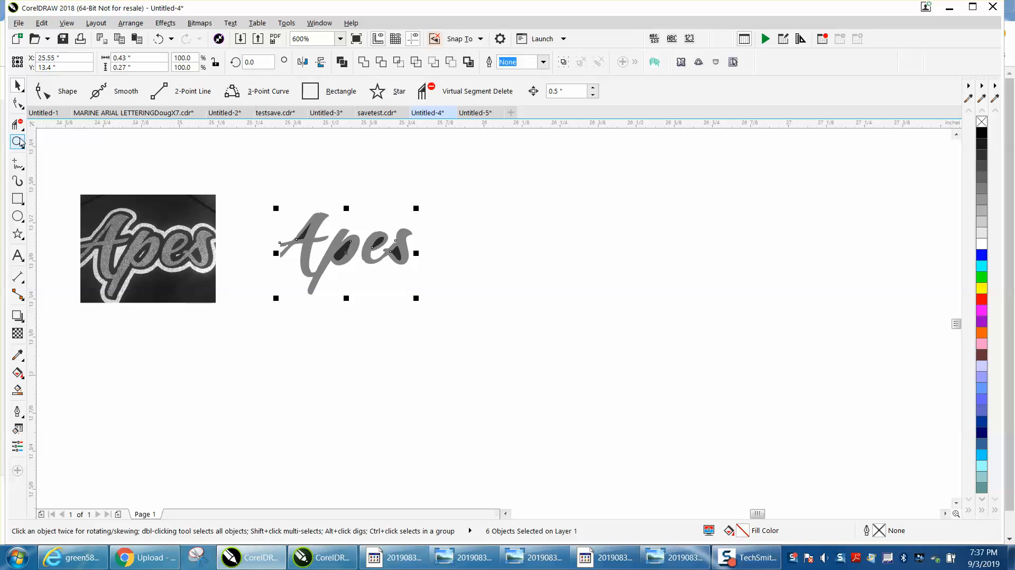
{"action": "left_click", "coordinate": [468, 292]}
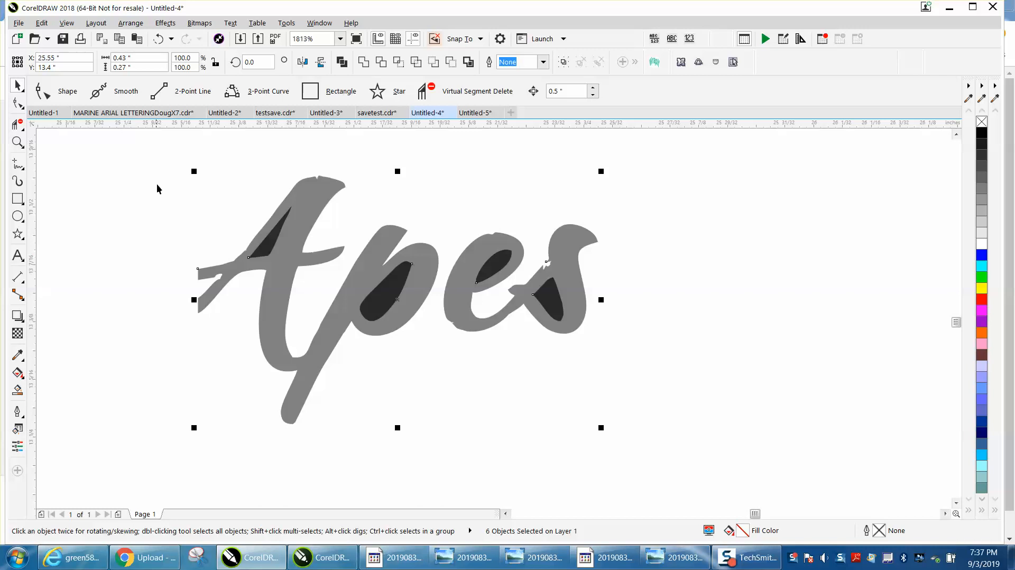
{"action": "mouse_move", "coordinate": [495, 377]}
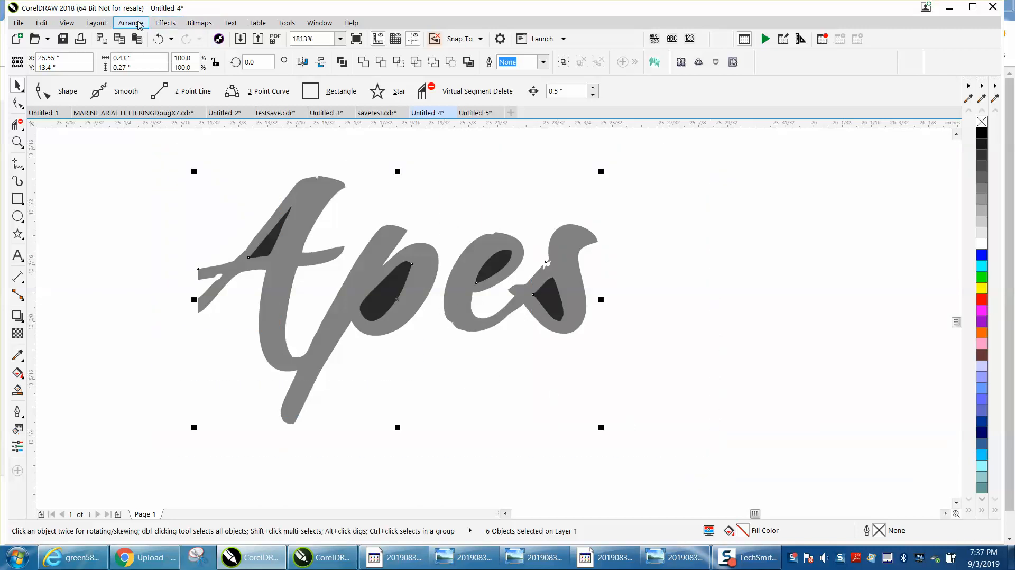
Combine the six letters into one curve with a red outline and no fill.
{"action": "left_click", "coordinate": [130, 23]}
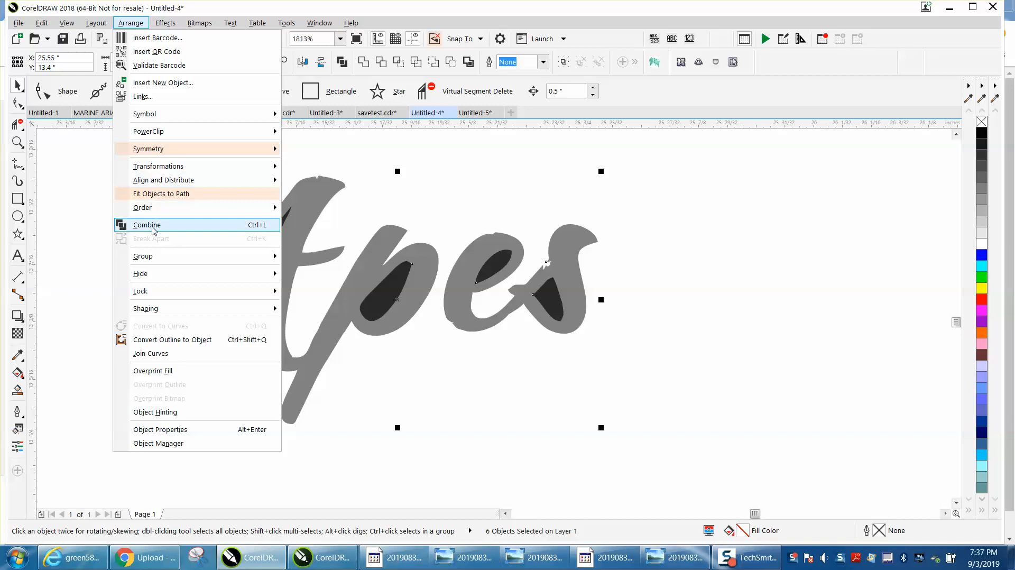
{"action": "left_click", "coordinate": [146, 224]}
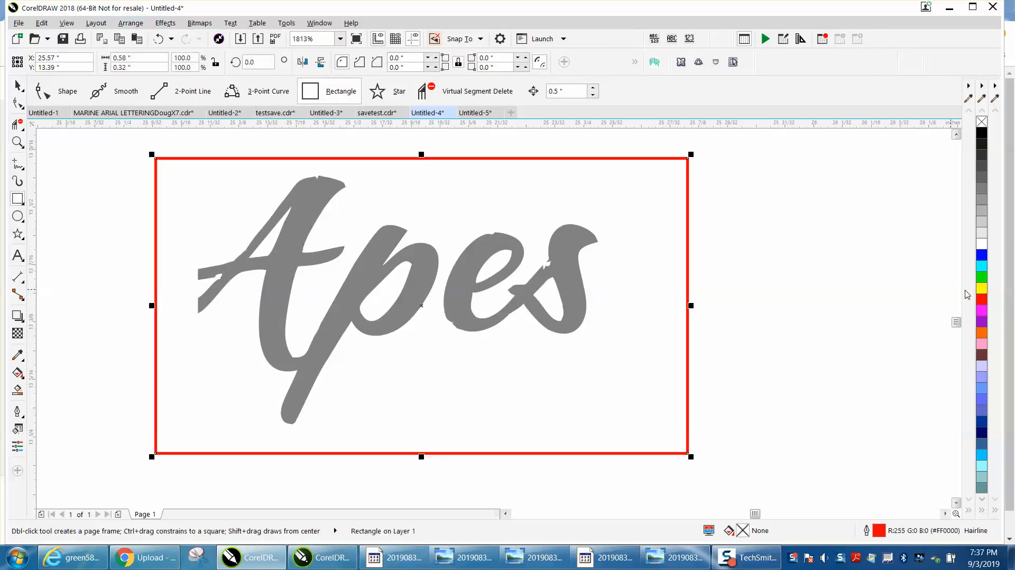
{"action": "left_click", "coordinate": [981, 287]}
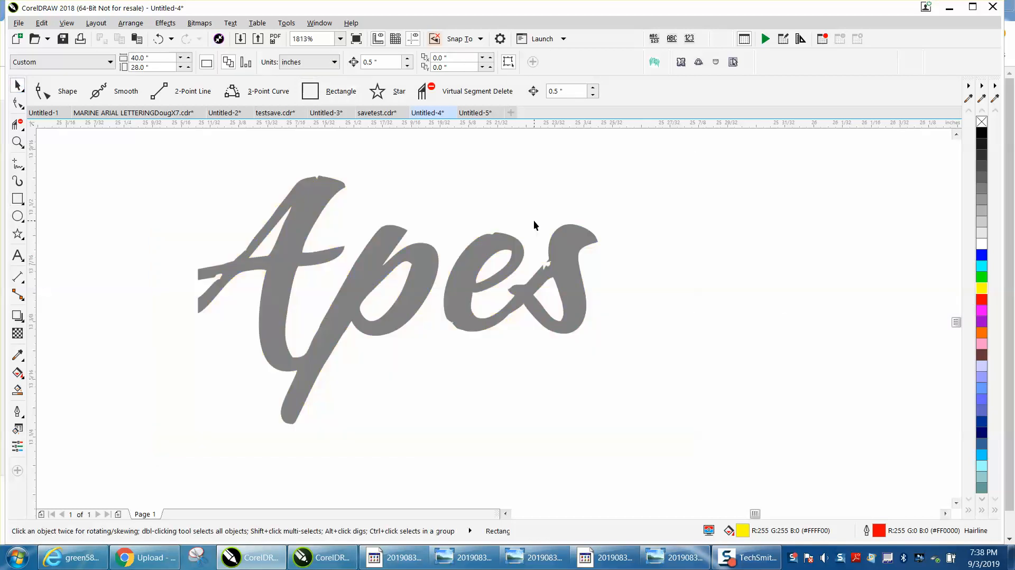
{"action": "left_click", "coordinate": [397, 279]}
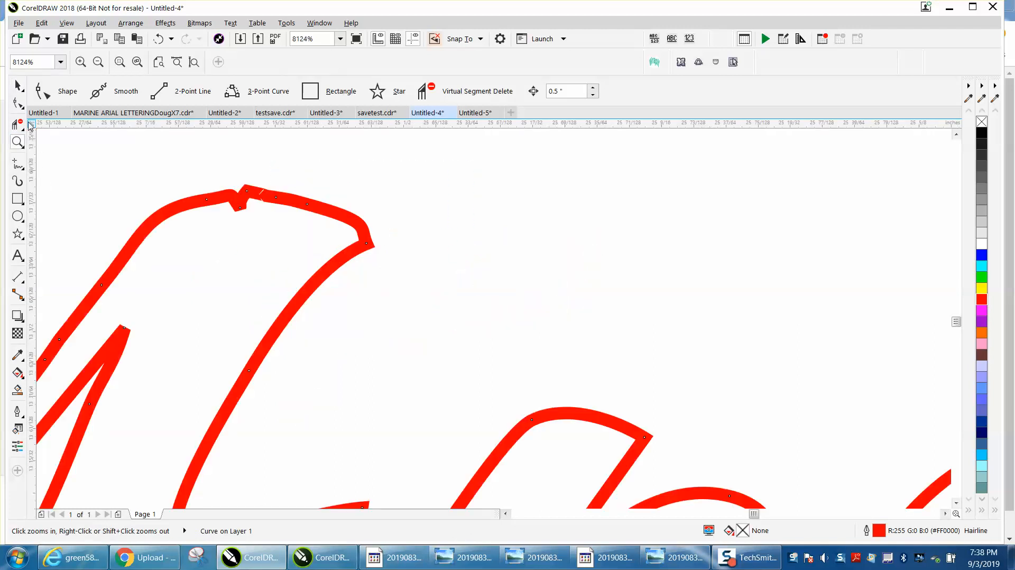
Reduce the nodes of the red Apes curve with the Shape tool.
{"action": "left_click", "coordinate": [17, 104]}
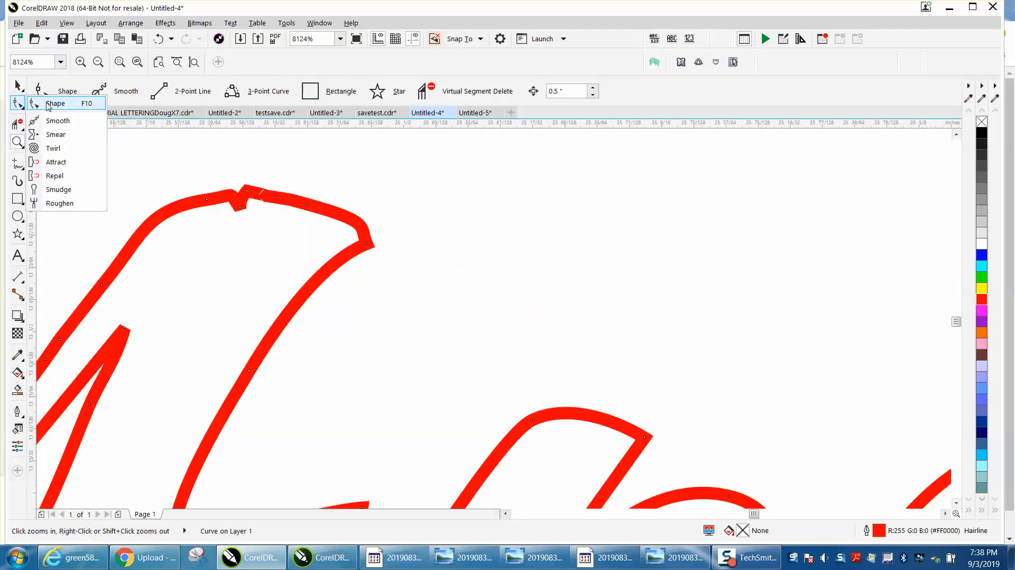
{"action": "left_click", "coordinate": [55, 103]}
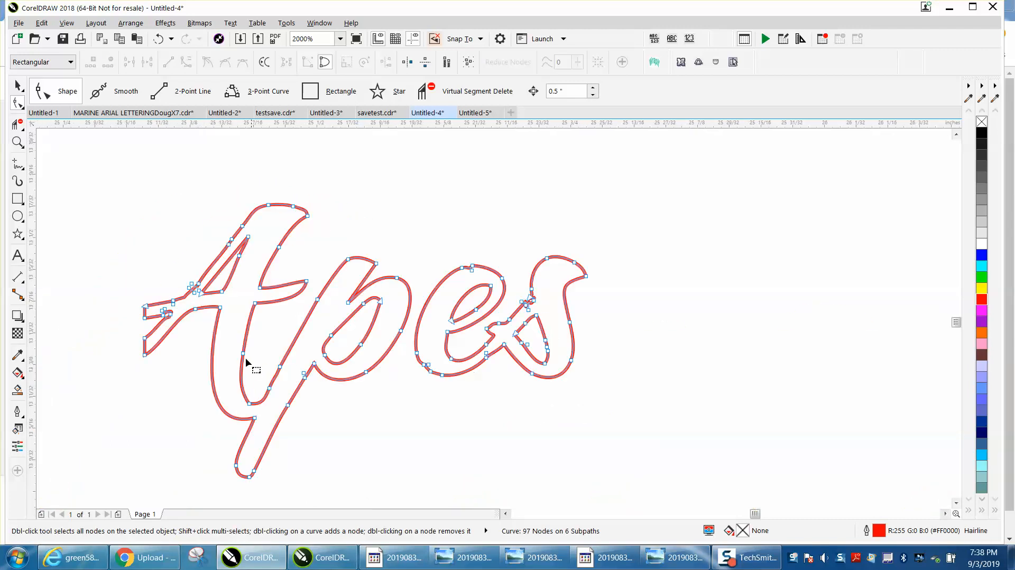
{"action": "mouse_move", "coordinate": [460, 268]}
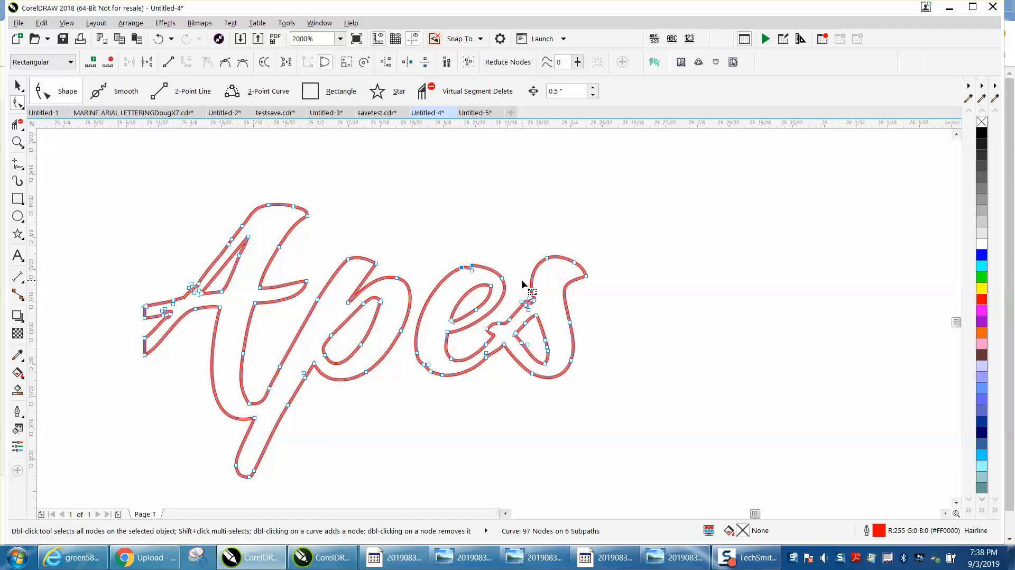
{"action": "double_click", "coordinate": [528, 307]}
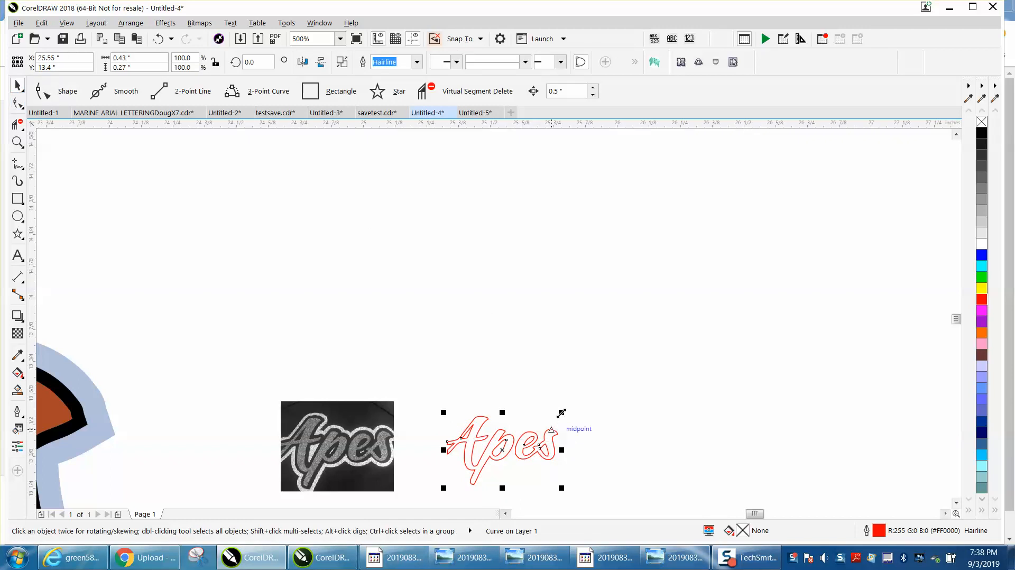
Scale the red Apes curve up about 612%, to roughly 2.66 by 1.64 inches.
{"action": "left_click_drag", "start_coordinate": [562, 412], "coordinate": [781, 340]}
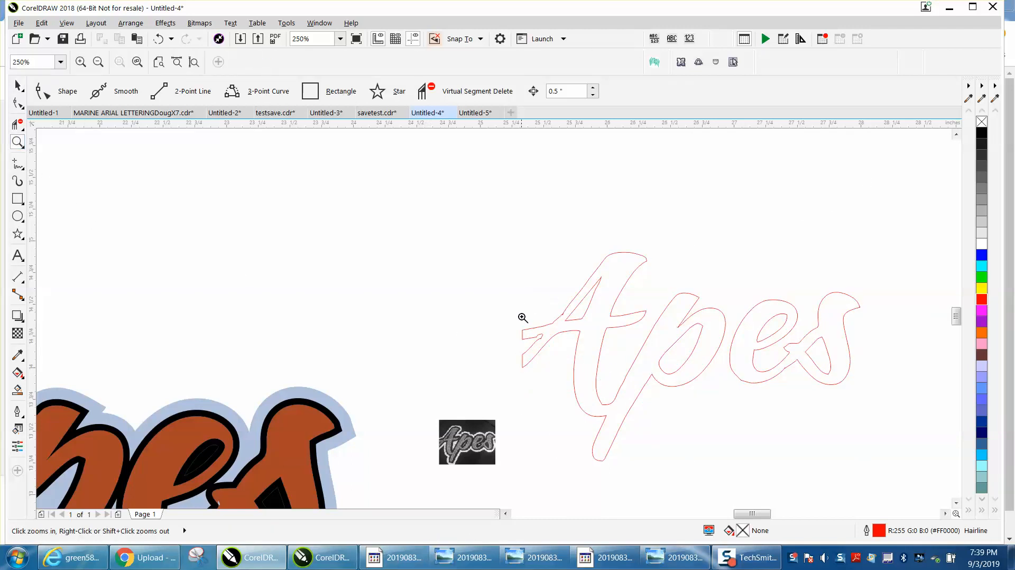
{"action": "left_click", "coordinate": [522, 317]}
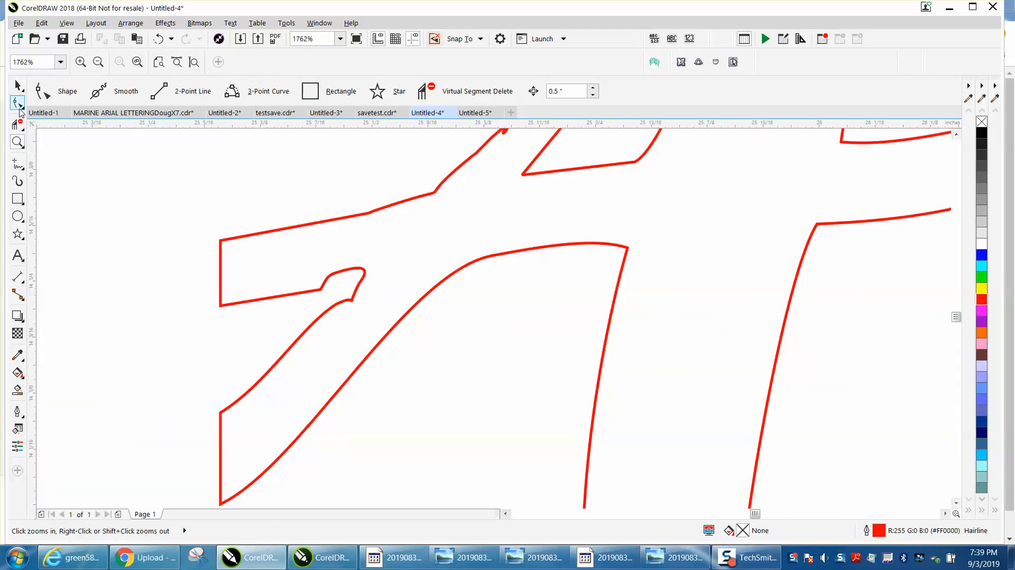
{"action": "left_click", "coordinate": [18, 102]}
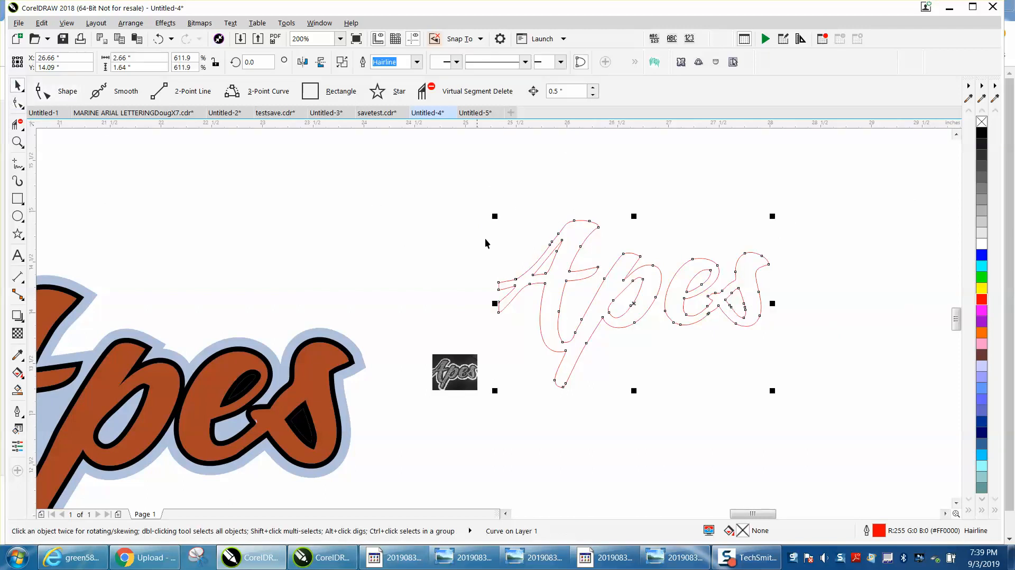
{"action": "mouse_move", "coordinate": [461, 301]}
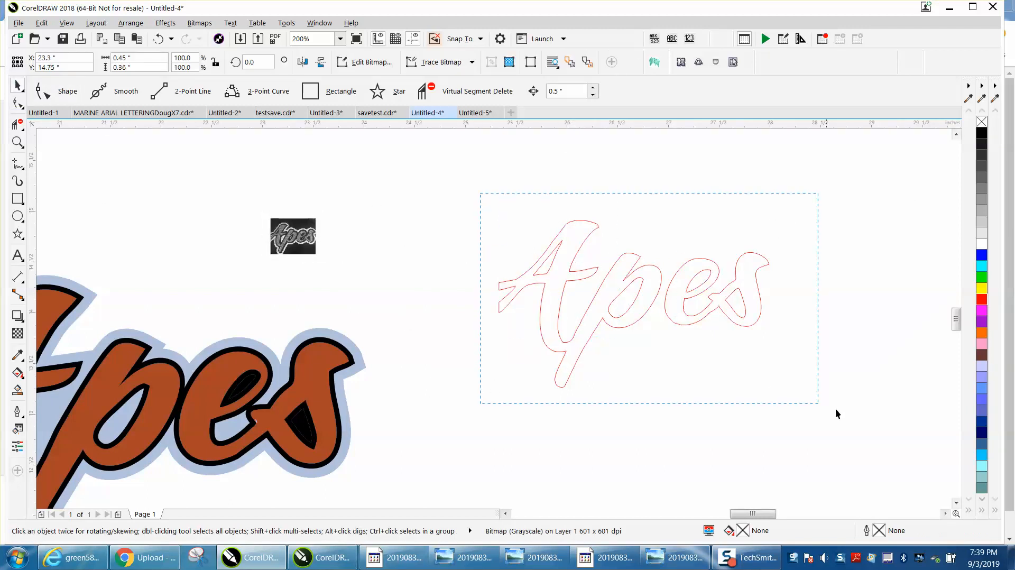
Add a black contour offset 0.05 inch around the red Apes trace.
{"action": "left_click", "coordinate": [647, 291]}
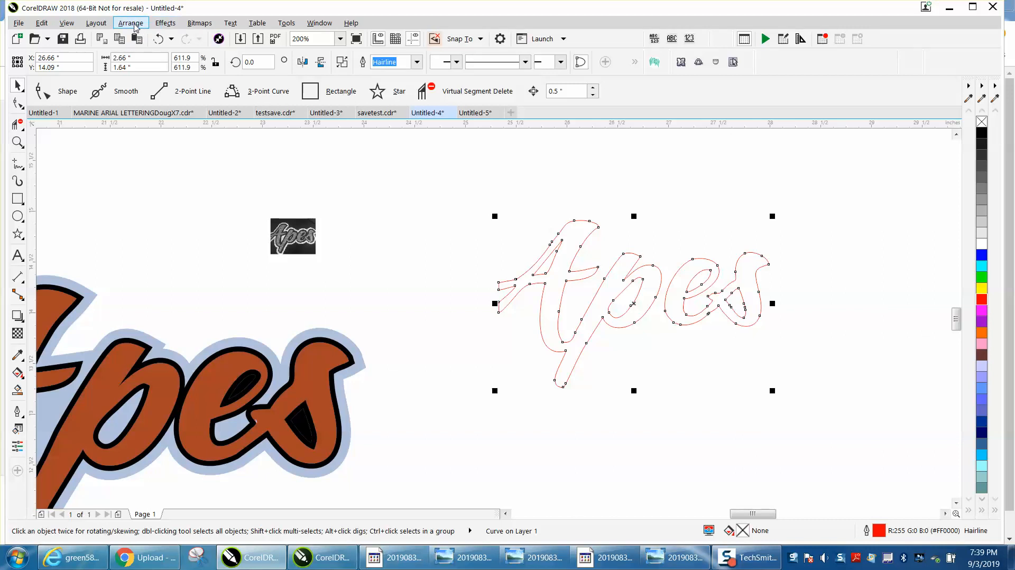
{"action": "left_click", "coordinate": [165, 23]}
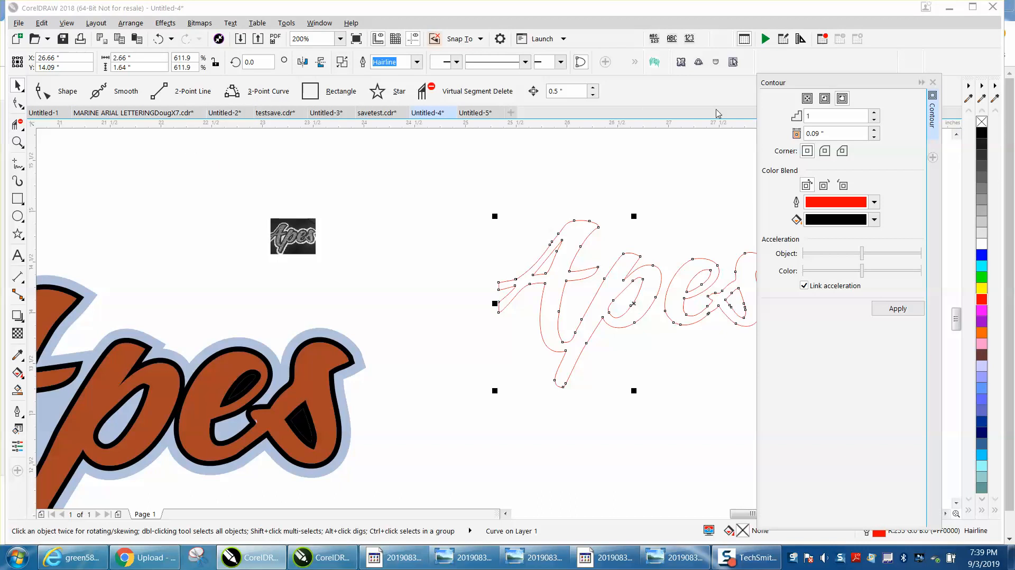
{"action": "left_click", "coordinate": [874, 202]}
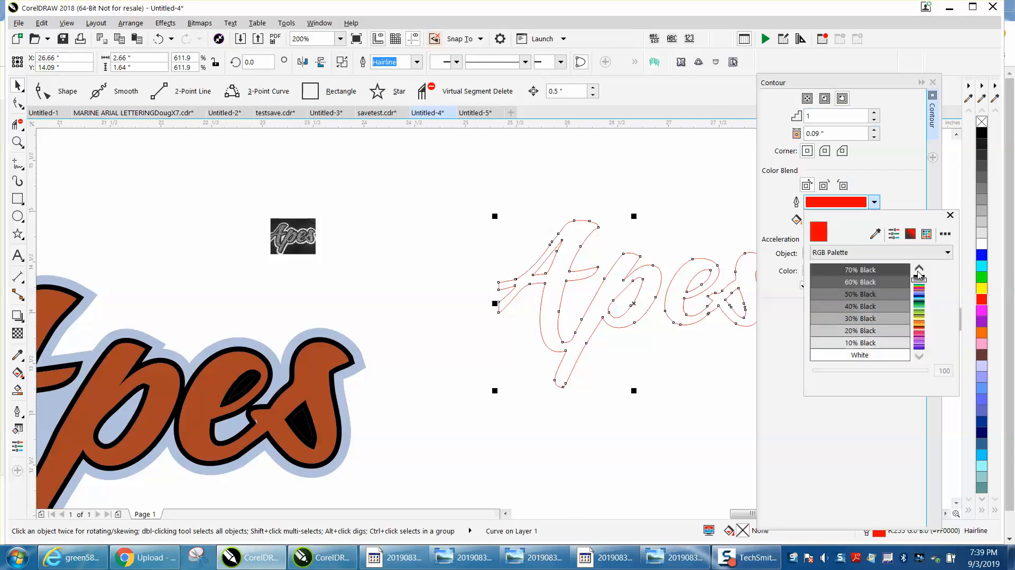
{"action": "left_click", "coordinate": [860, 270]}
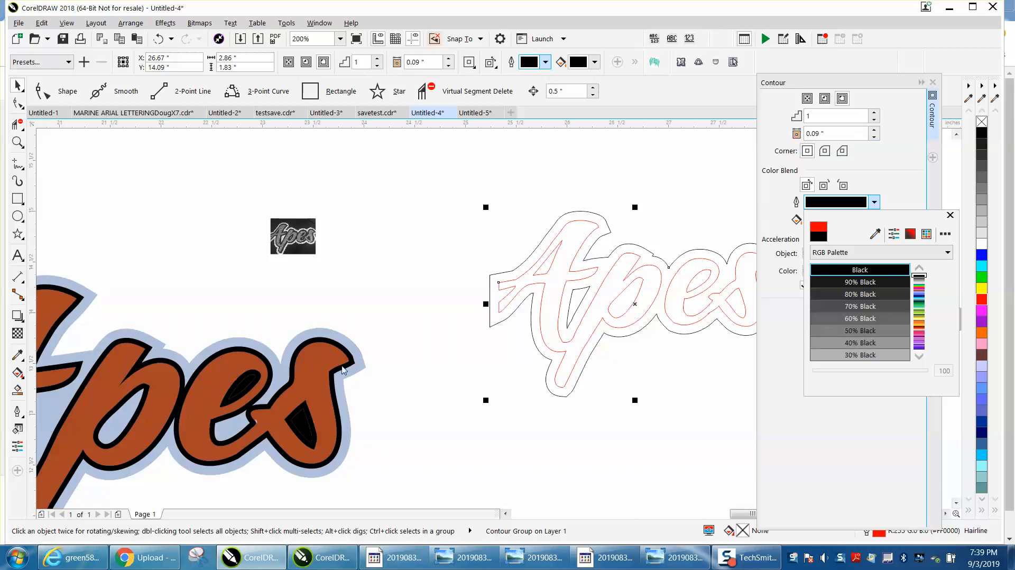
{"action": "mouse_move", "coordinate": [670, 283]}
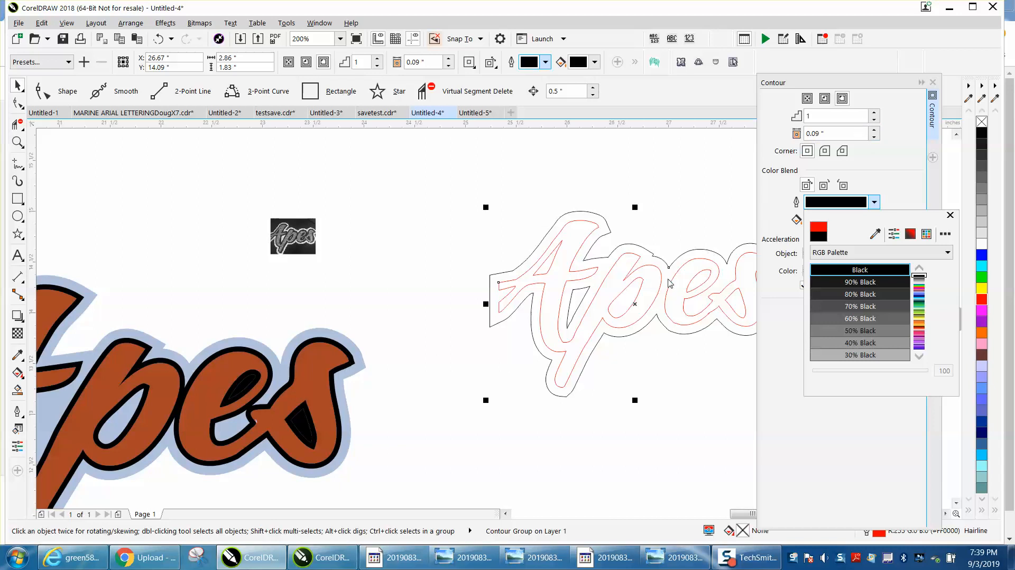
{"action": "mouse_move", "coordinate": [174, 360]}
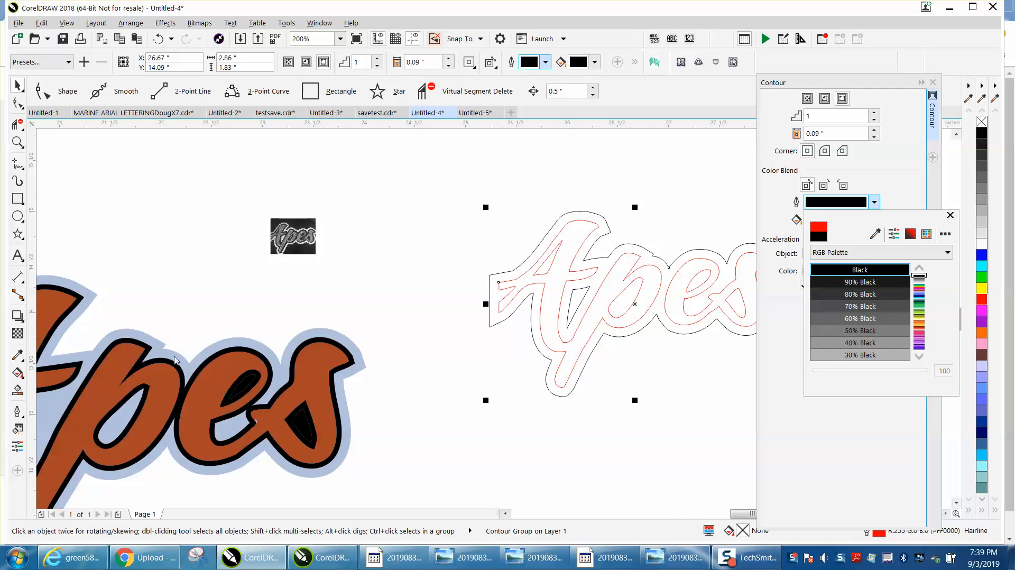
{"action": "mouse_move", "coordinate": [243, 351]}
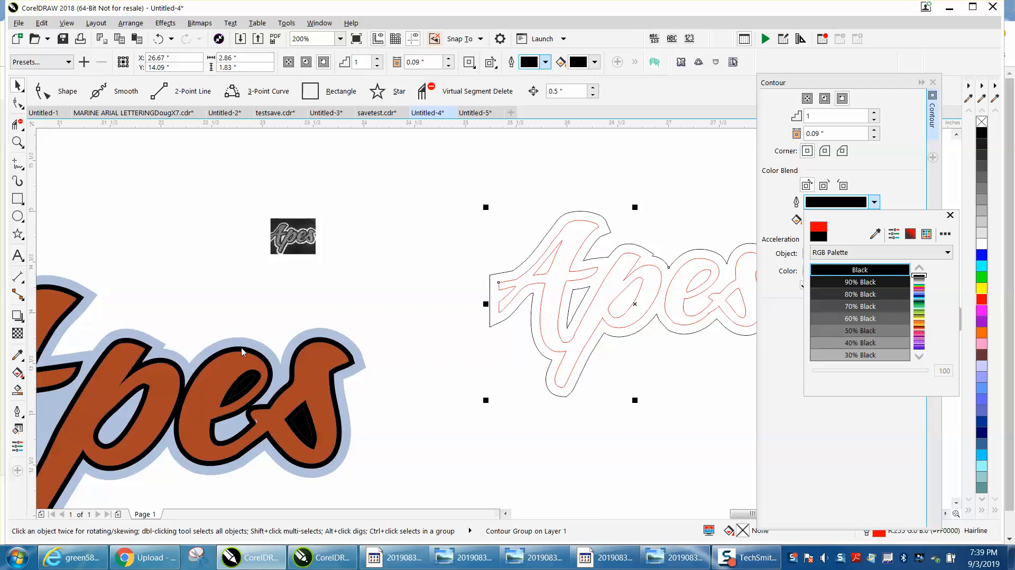
{"action": "mouse_move", "coordinate": [573, 272]}
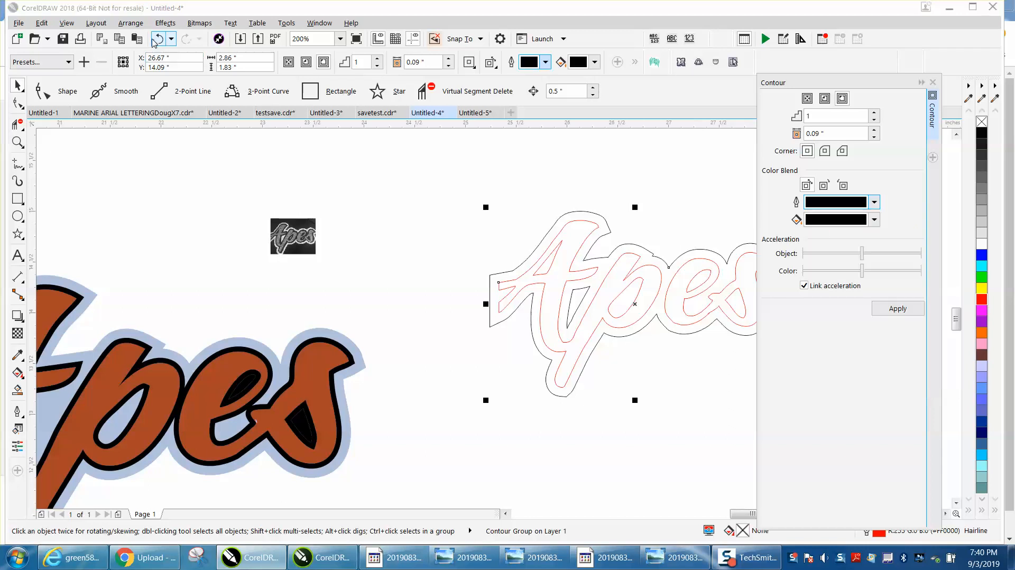
{"action": "left_click", "coordinate": [835, 133]}
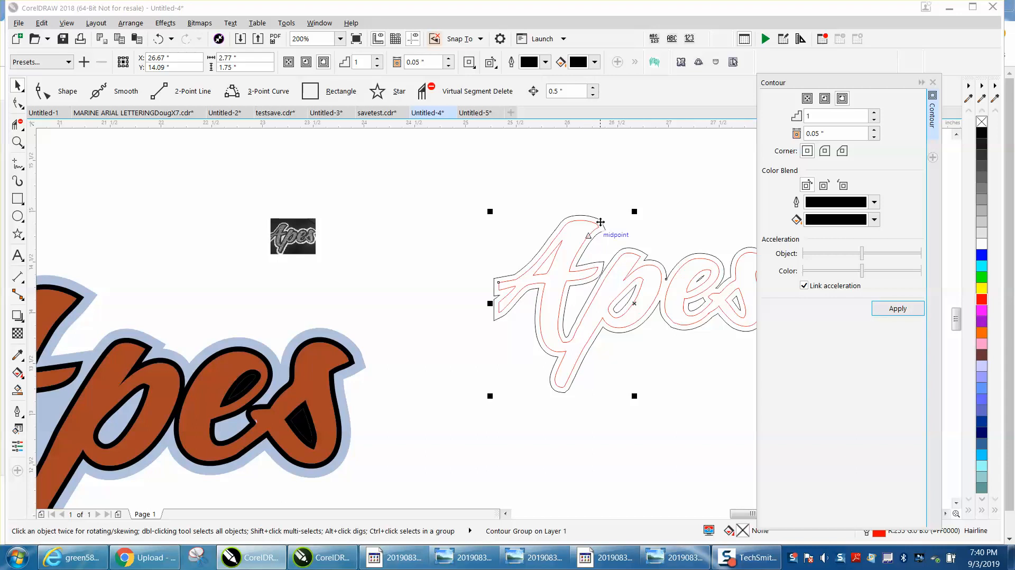
{"action": "left_click", "coordinate": [130, 23]}
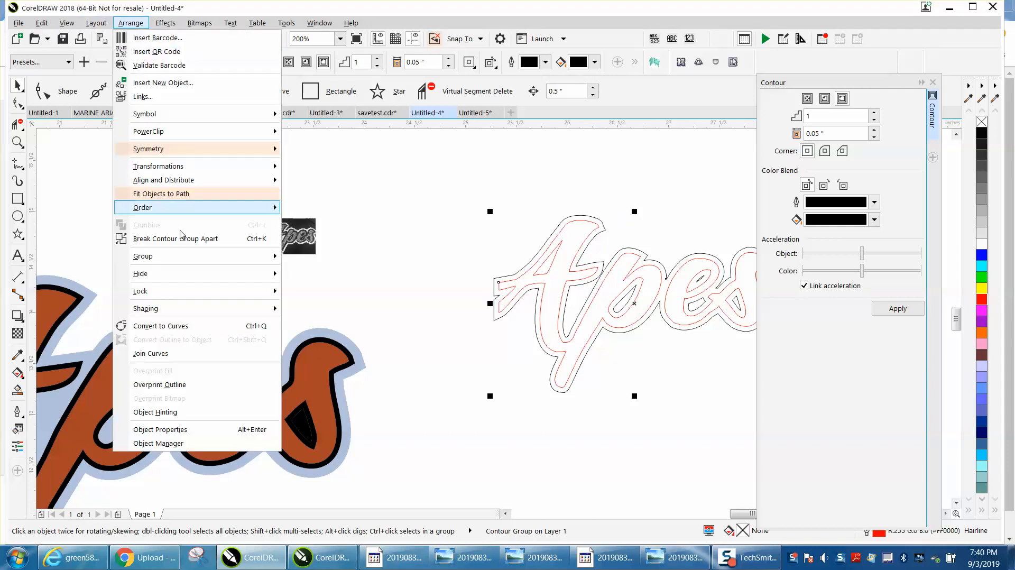
Break the contour group apart and apply a red outer contour at 0.09-inch offset.
{"action": "left_click", "coordinate": [605, 227]}
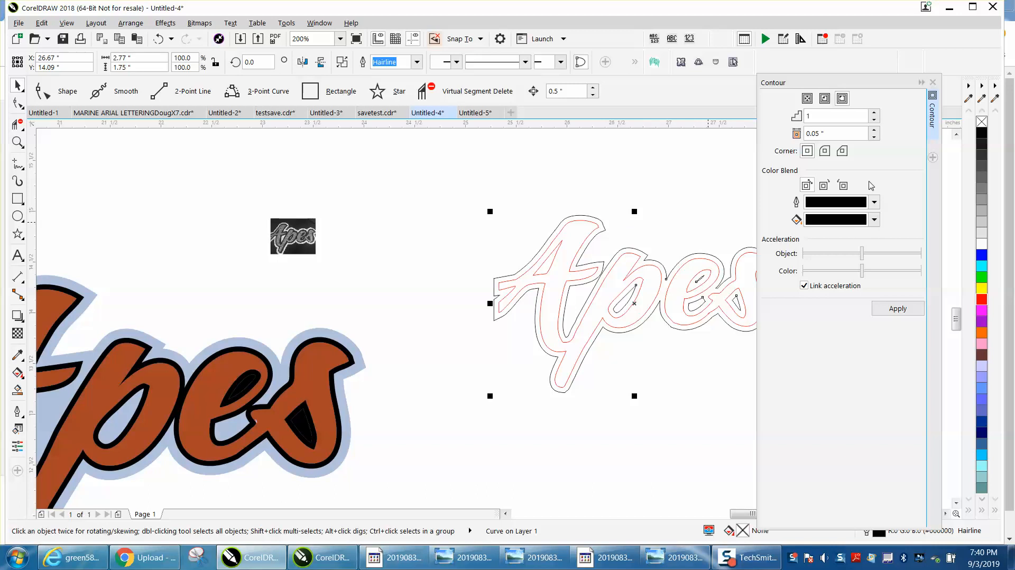
{"action": "left_click", "coordinate": [873, 201]}
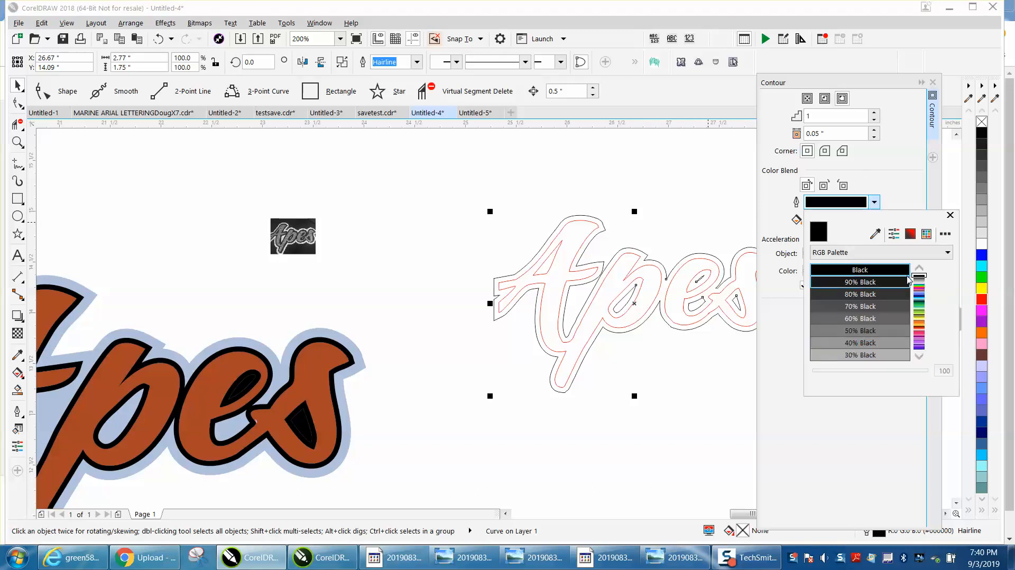
{"action": "scroll", "scroll_direction": "down", "scroll_amount": 3}
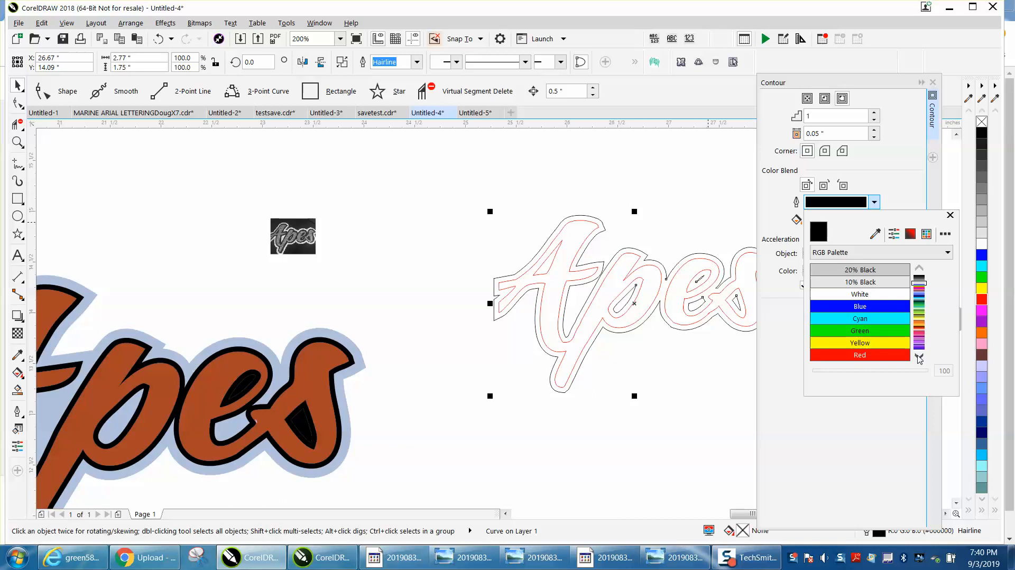
{"action": "left_click", "coordinate": [859, 354]}
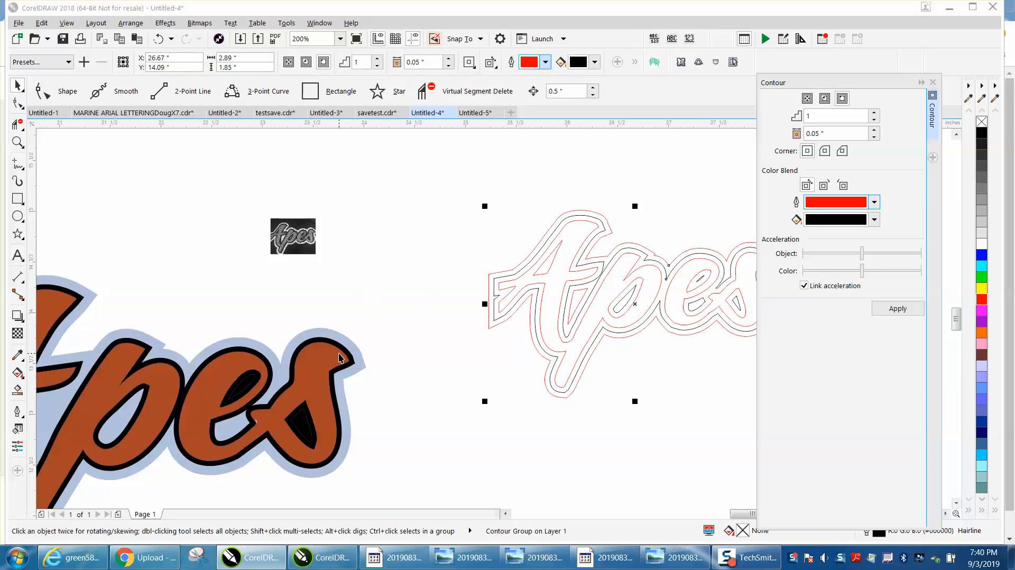
{"action": "left_click", "coordinate": [835, 133]}
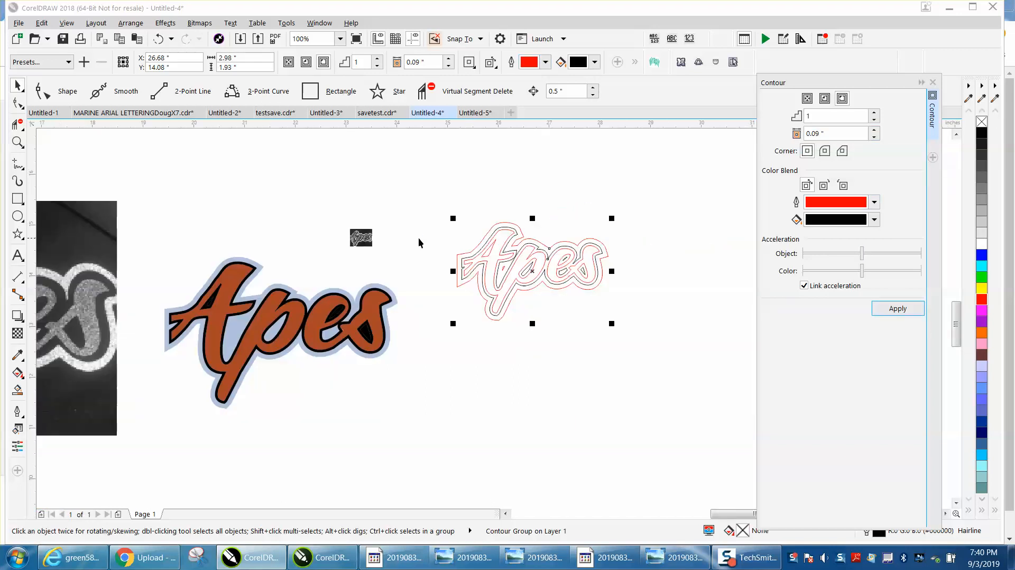
Enlarge the grayscale photo to about 3.41 by 2.72 inches below the contoured trace.
{"action": "left_click", "coordinate": [17, 142]}
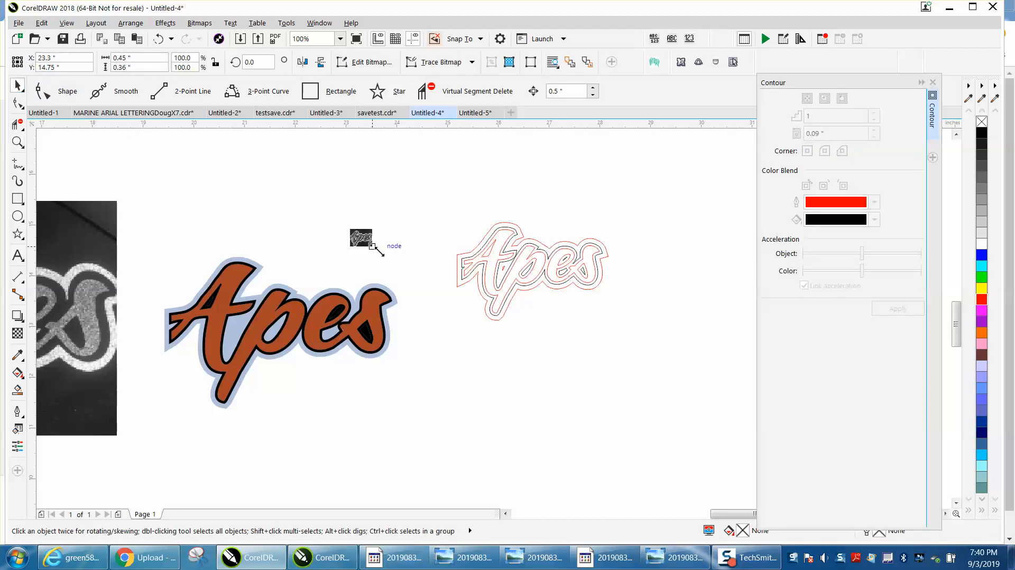
{"action": "mouse_move", "coordinate": [374, 252]}
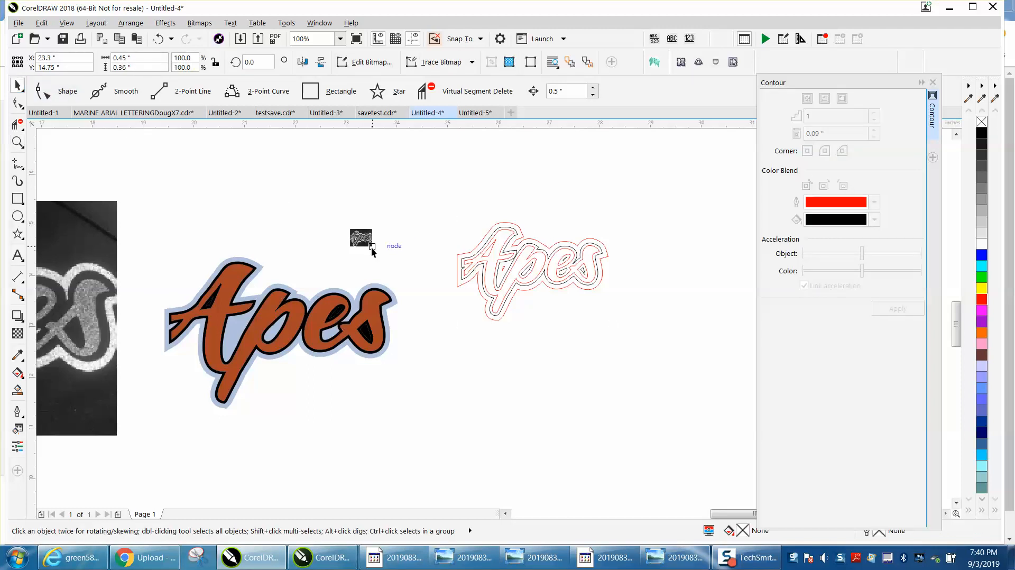
{"action": "left_click_drag", "start_coordinate": [361, 239], "coordinate": [544, 369]}
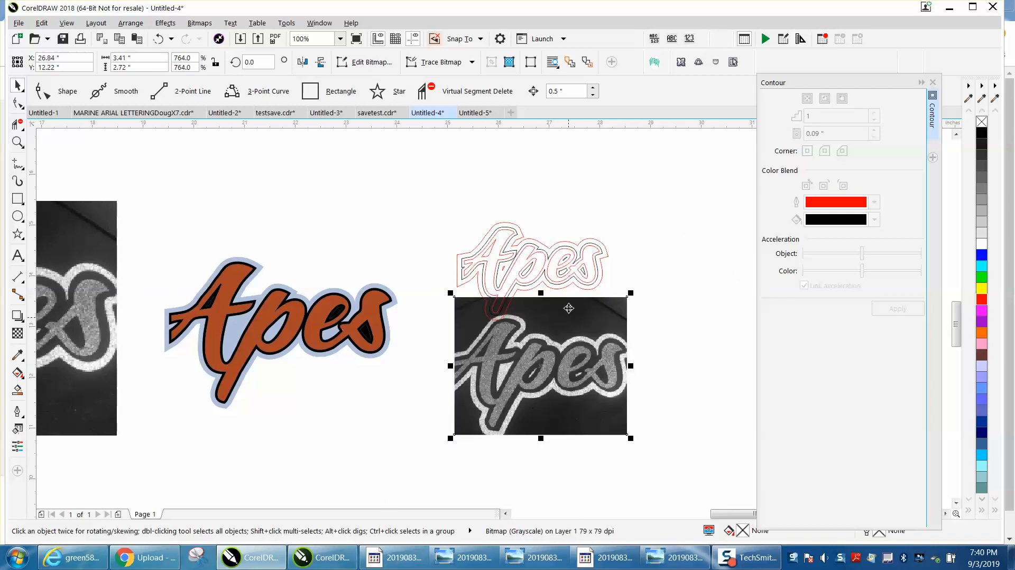
{"action": "mouse_move", "coordinate": [576, 299]}
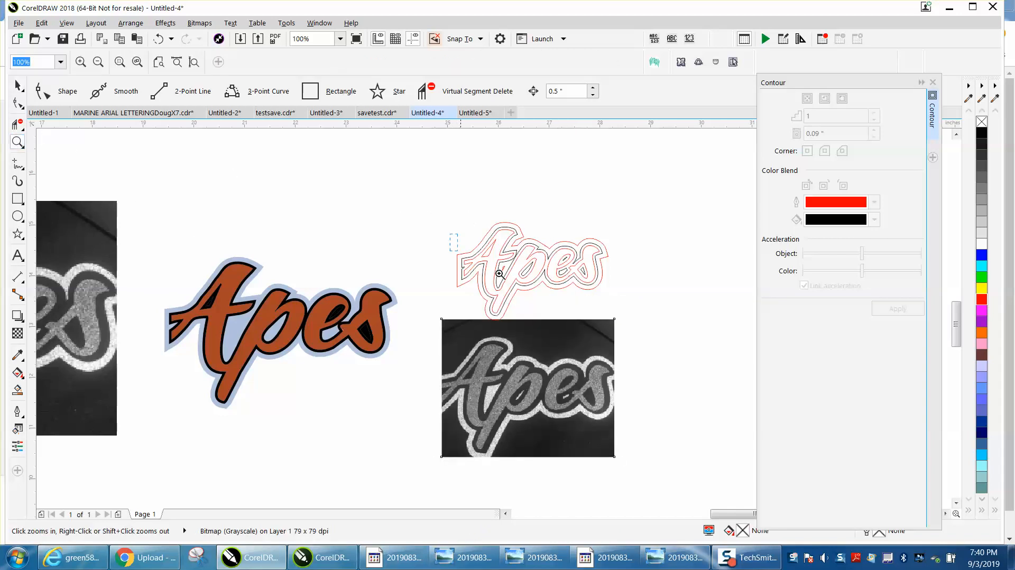
{"action": "left_click", "coordinate": [499, 273]}
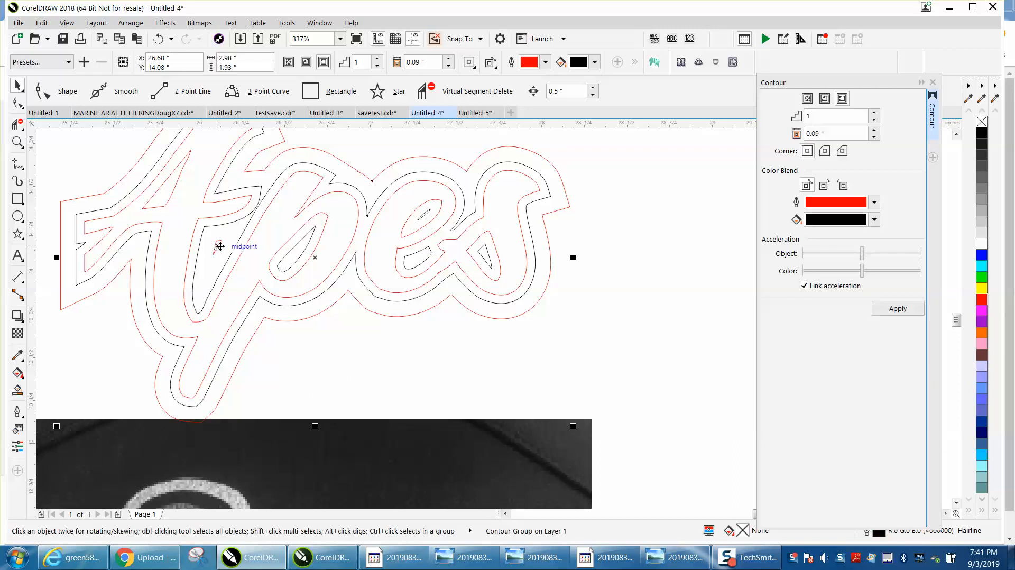
{"action": "left_click", "coordinate": [130, 23]}
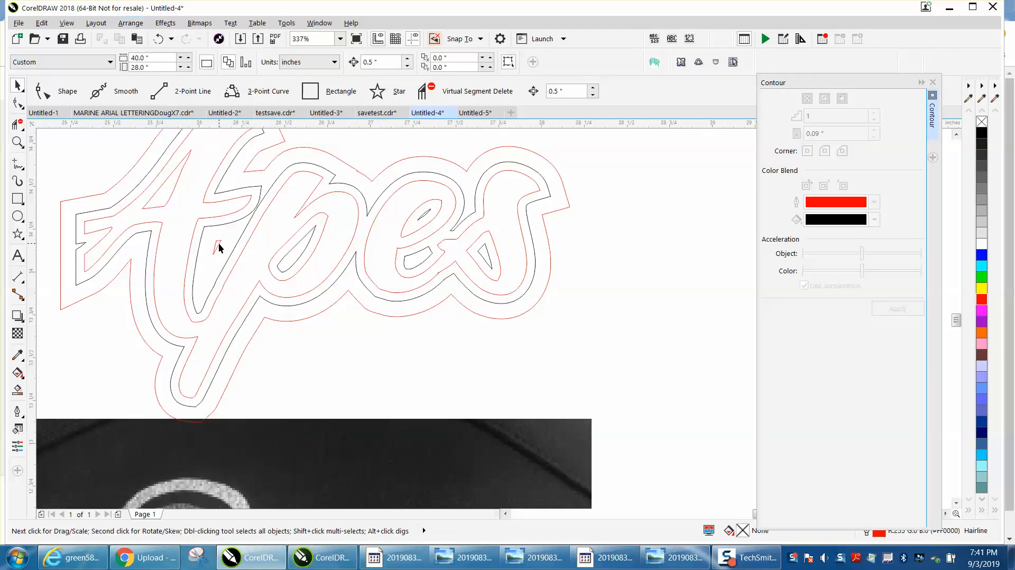
{"action": "left_click", "coordinate": [130, 23]}
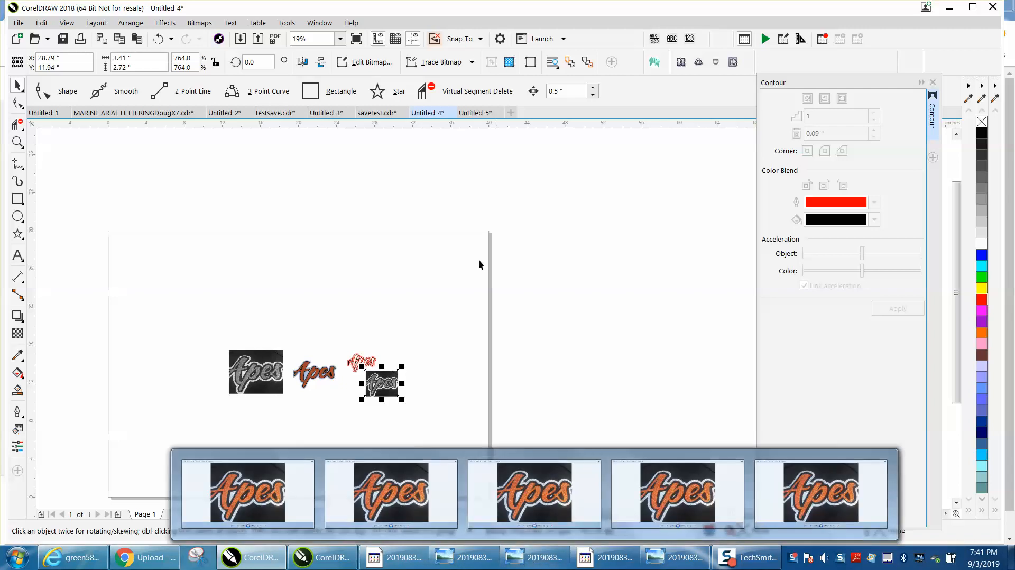
Paste the full-colour Apes photo, about 5.12 by 4.09 inches, beside the grayscale one.
{"action": "left_click", "coordinate": [475, 112]}
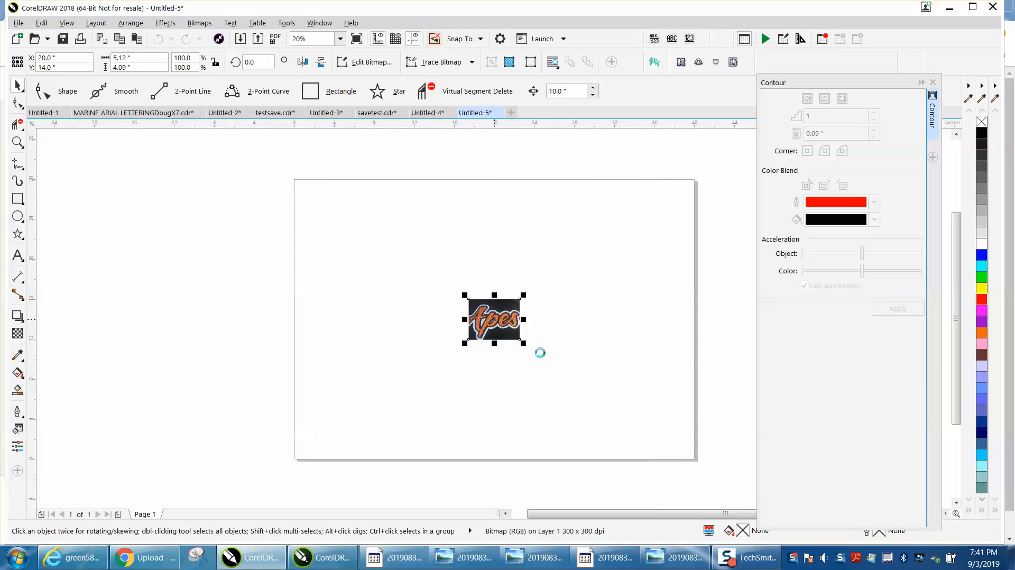
{"action": "left_click", "coordinate": [428, 112]}
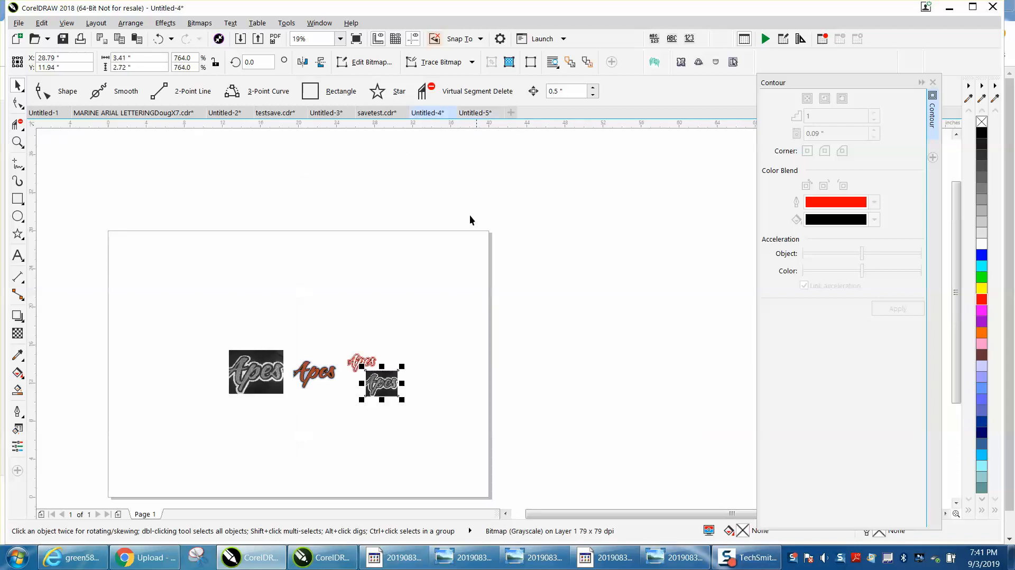
{"action": "right_click", "coordinate": [381, 382]}
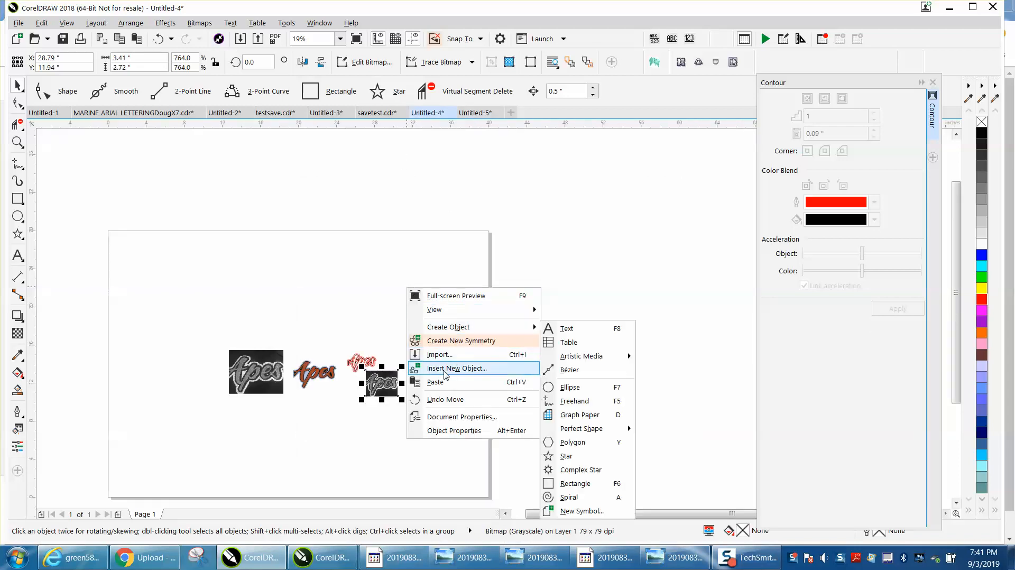
{"action": "left_click", "coordinate": [456, 368]}
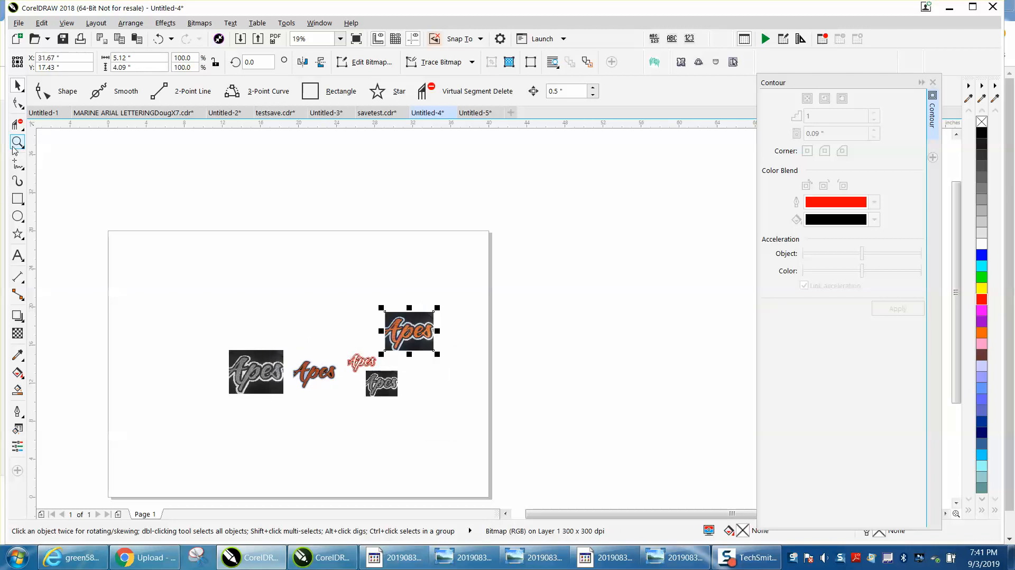
{"action": "left_click", "coordinate": [16, 142]}
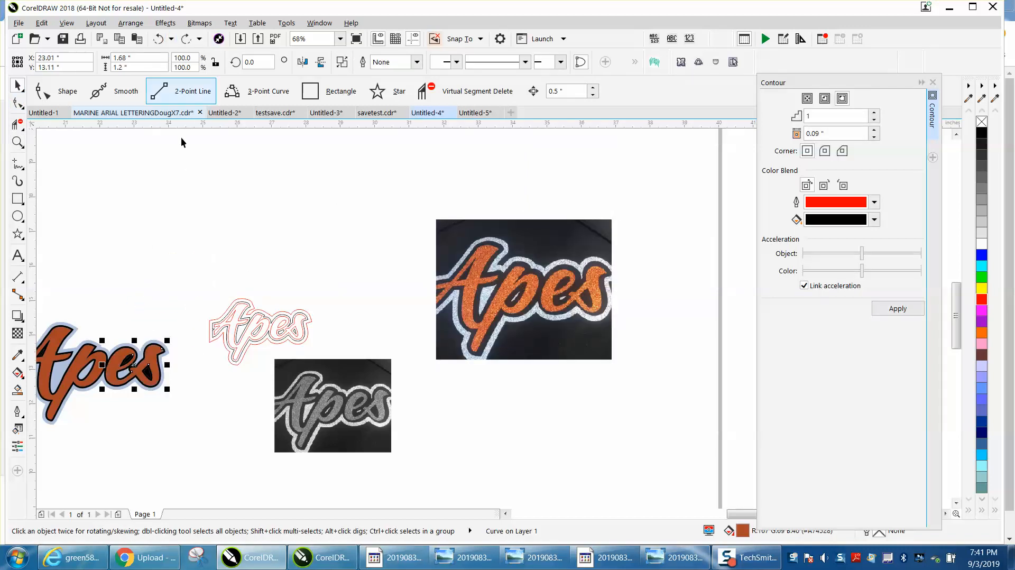
Choose Smart Fill and sample the original design's rust-orange as the fill colour.
{"action": "left_click", "coordinate": [17, 143]}
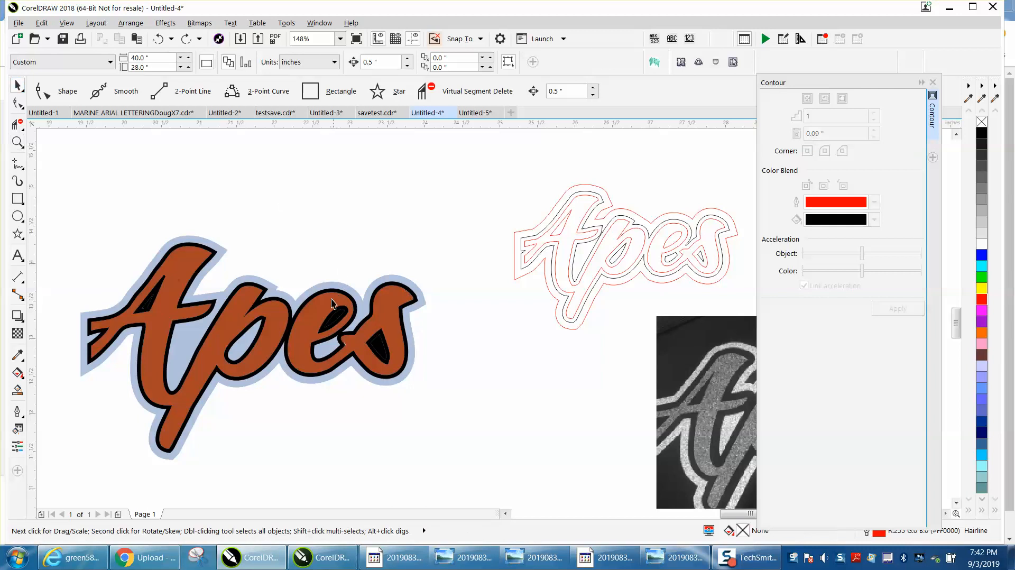
{"action": "left_click", "coordinate": [330, 305]}
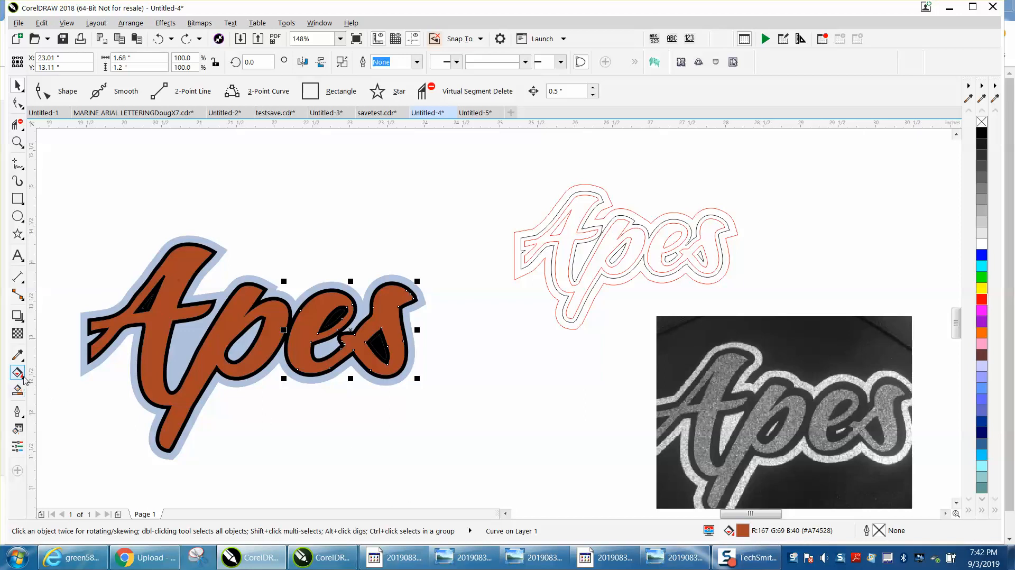
{"action": "left_click", "coordinate": [18, 373]}
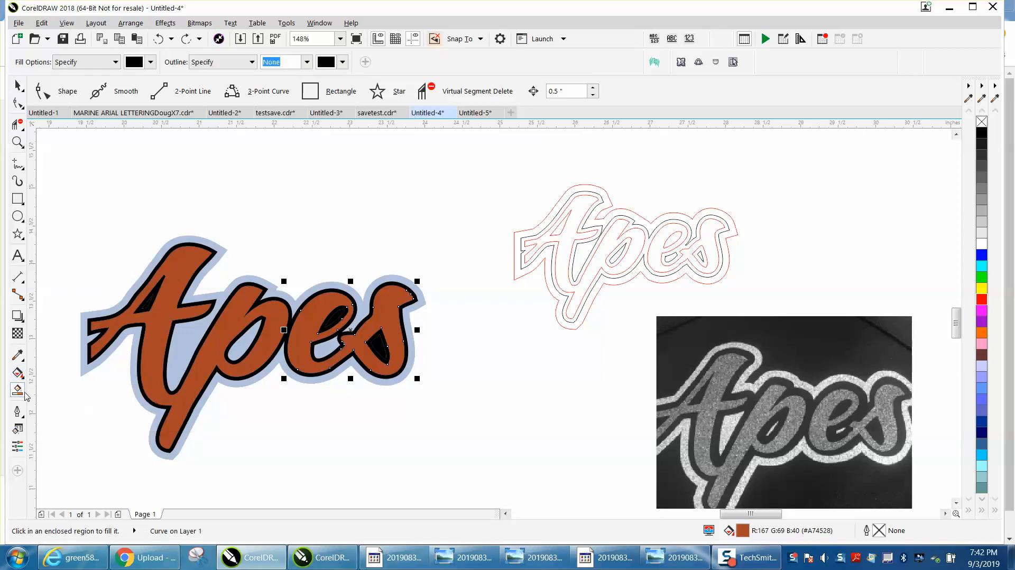
{"action": "left_click", "coordinate": [149, 62]}
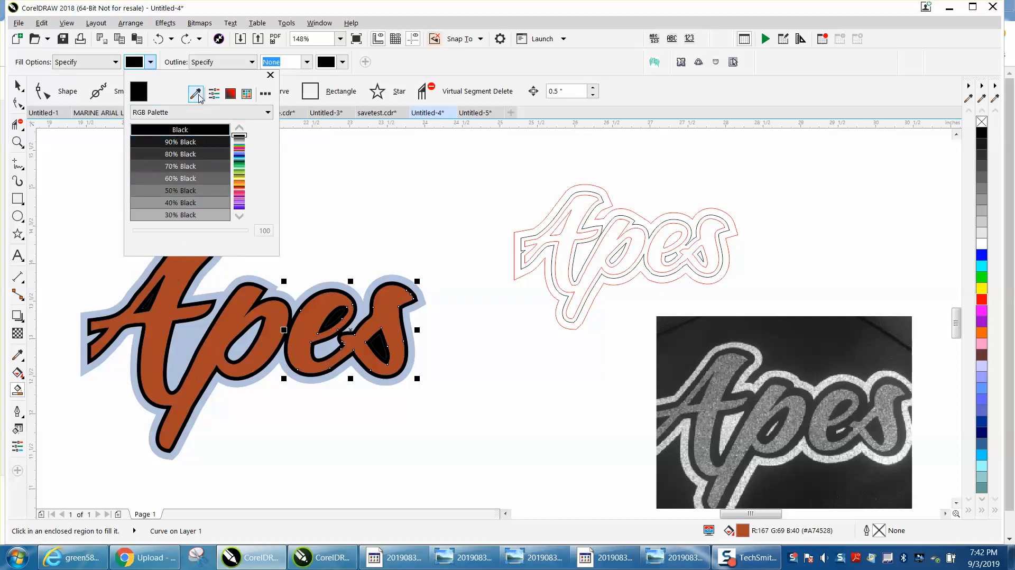
{"action": "left_click", "coordinate": [196, 94]}
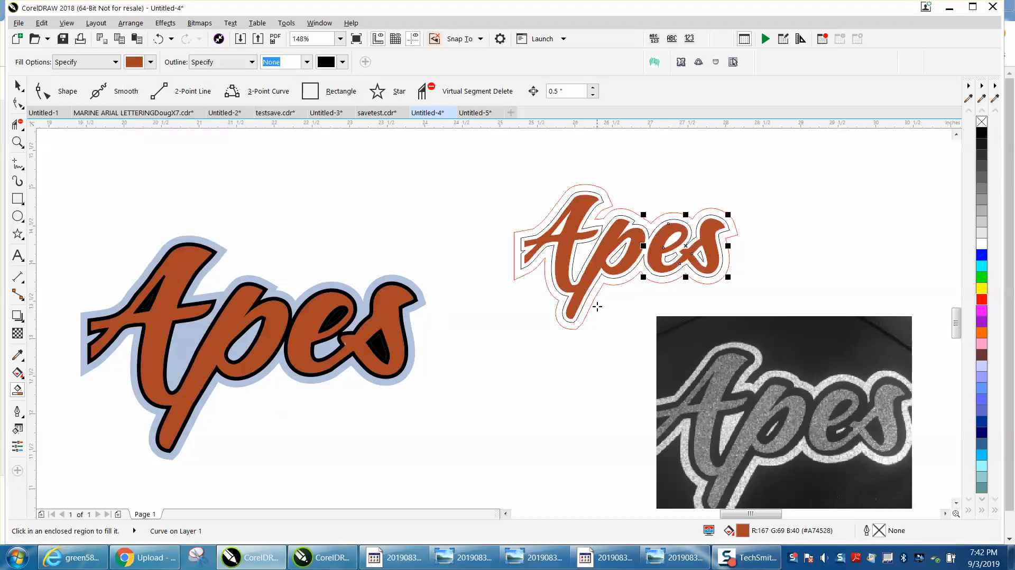
{"action": "mouse_move", "coordinate": [112, 192]}
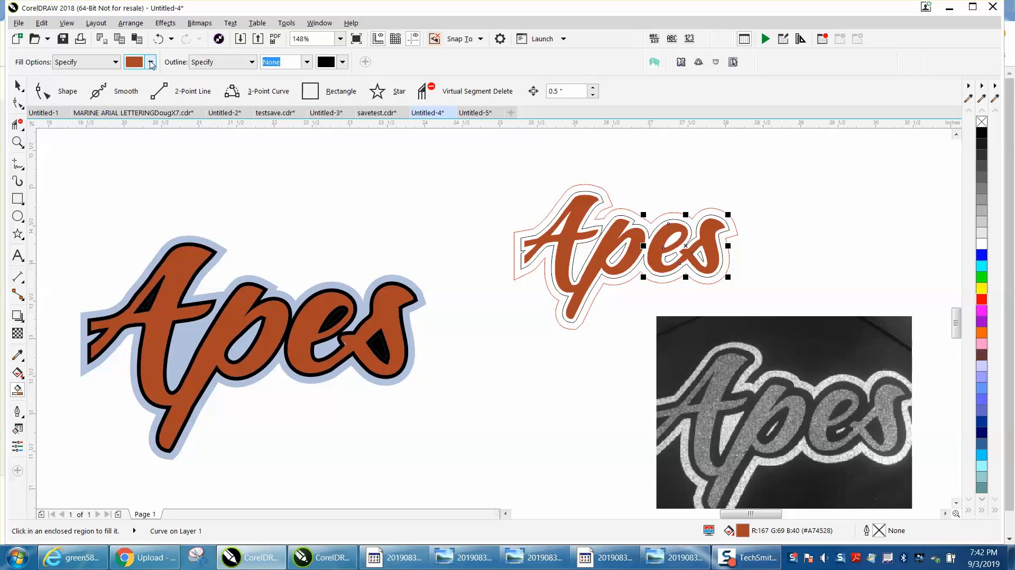
Pick Black from the RGB palette as the Smart Fill colour.
{"action": "left_click", "coordinate": [149, 61]}
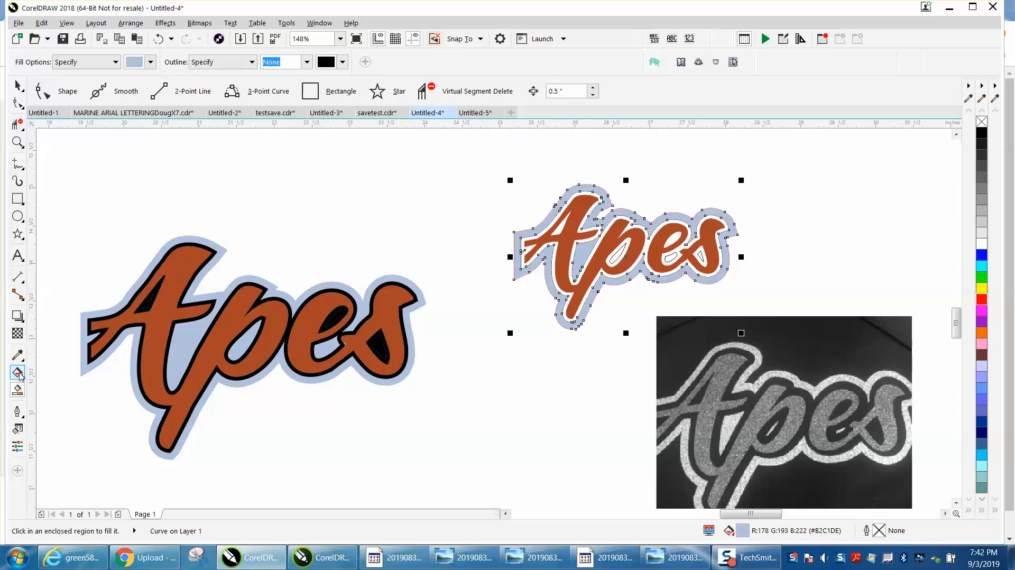
{"action": "left_click", "coordinate": [149, 62]}
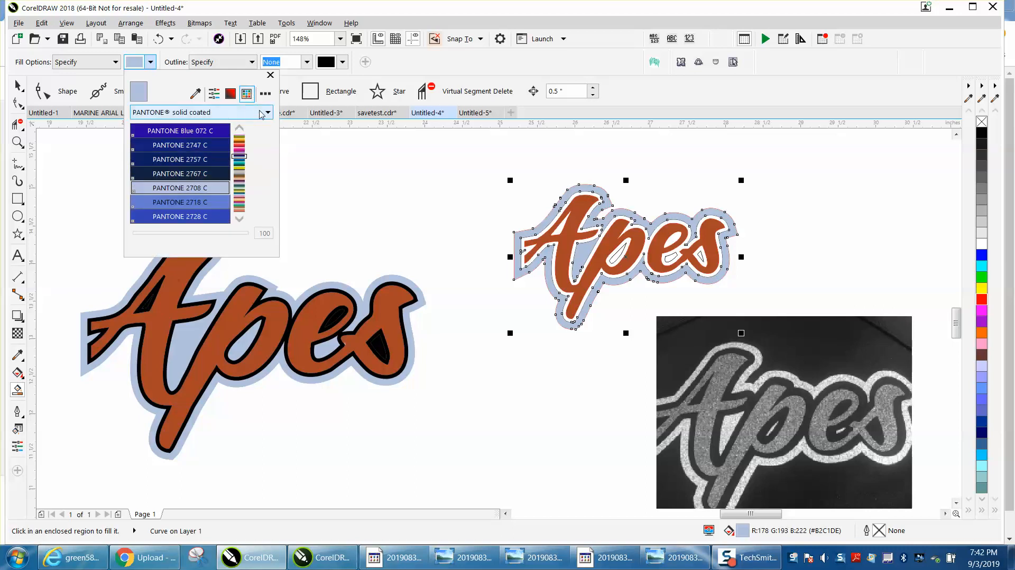
{"action": "left_click", "coordinate": [266, 112]}
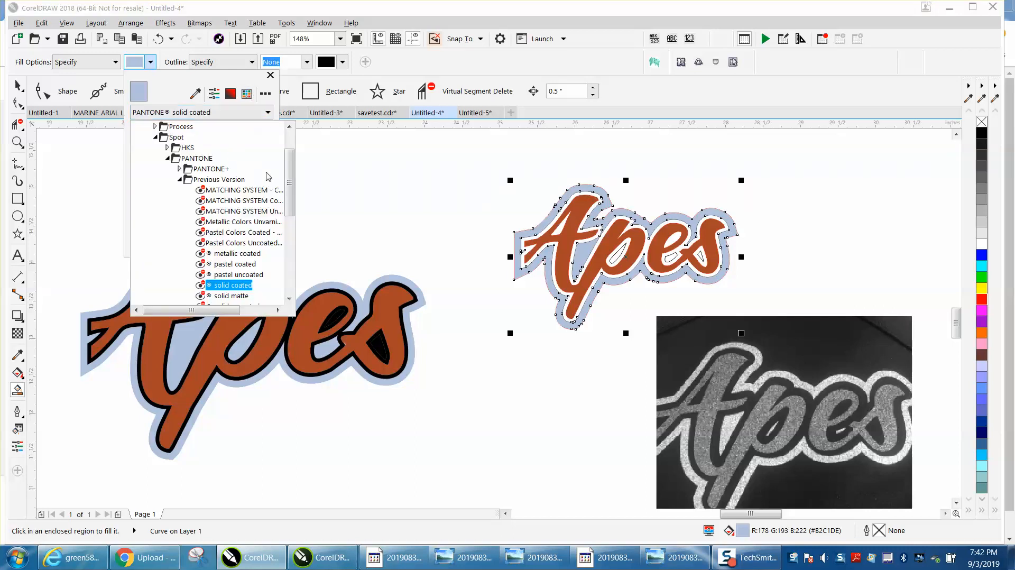
{"action": "scroll", "scroll_direction": "down", "scroll_amount": 3}
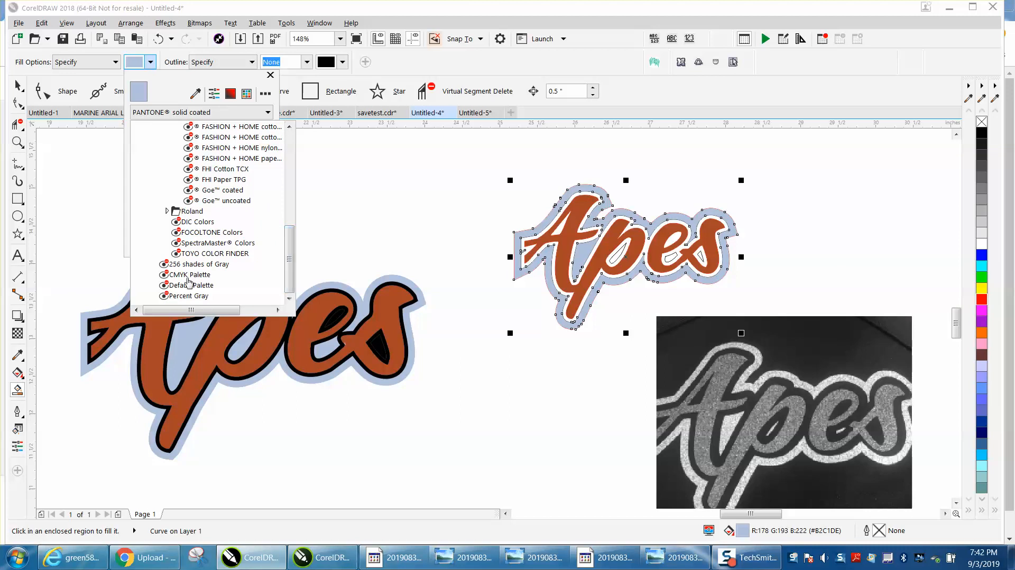
{"action": "left_click", "coordinate": [267, 112]}
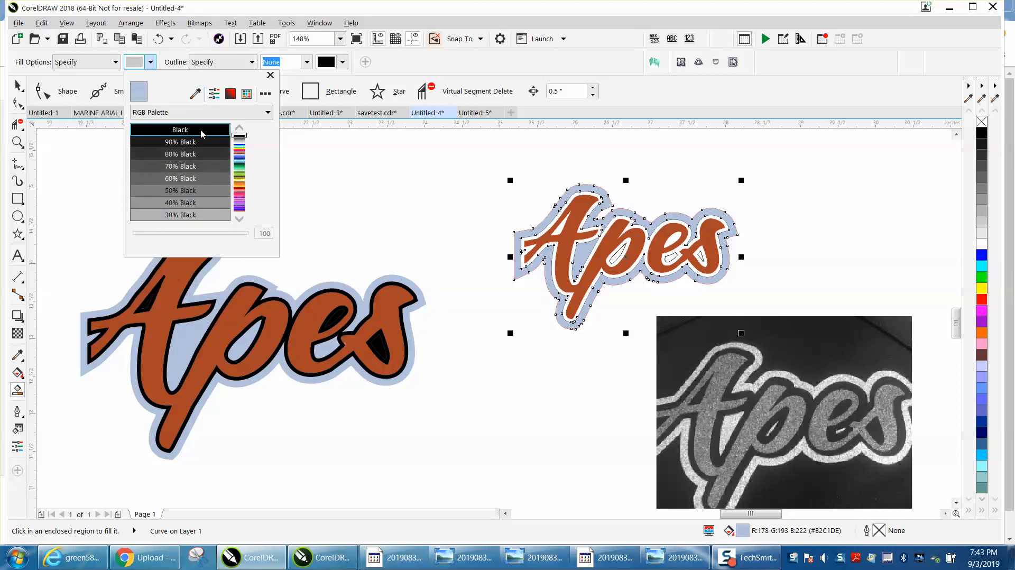
{"action": "left_click", "coordinate": [180, 130]}
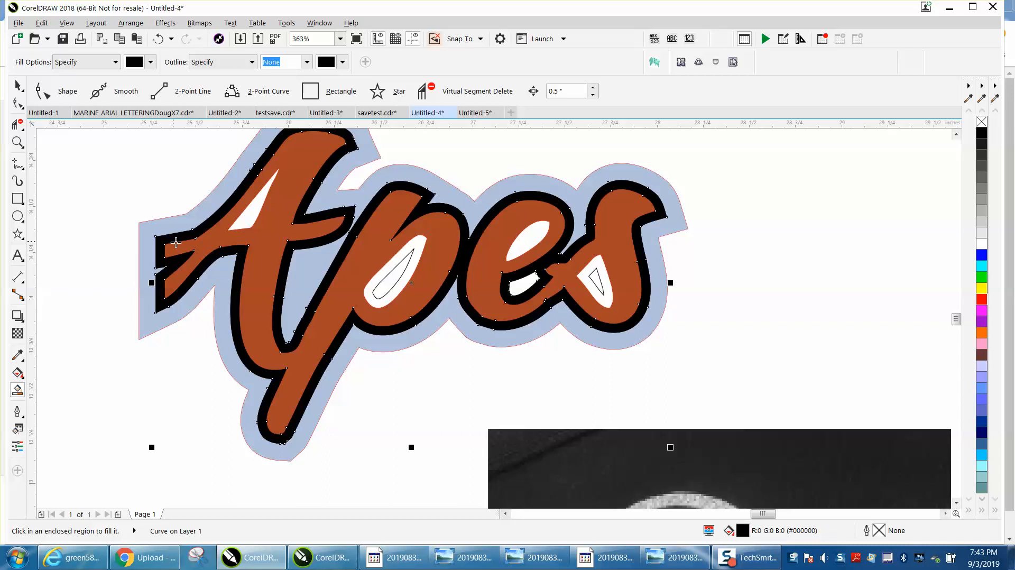
Fill the white gap inside the 'p' with black and set zoom to 100.
{"action": "left_click", "coordinate": [395, 270]}
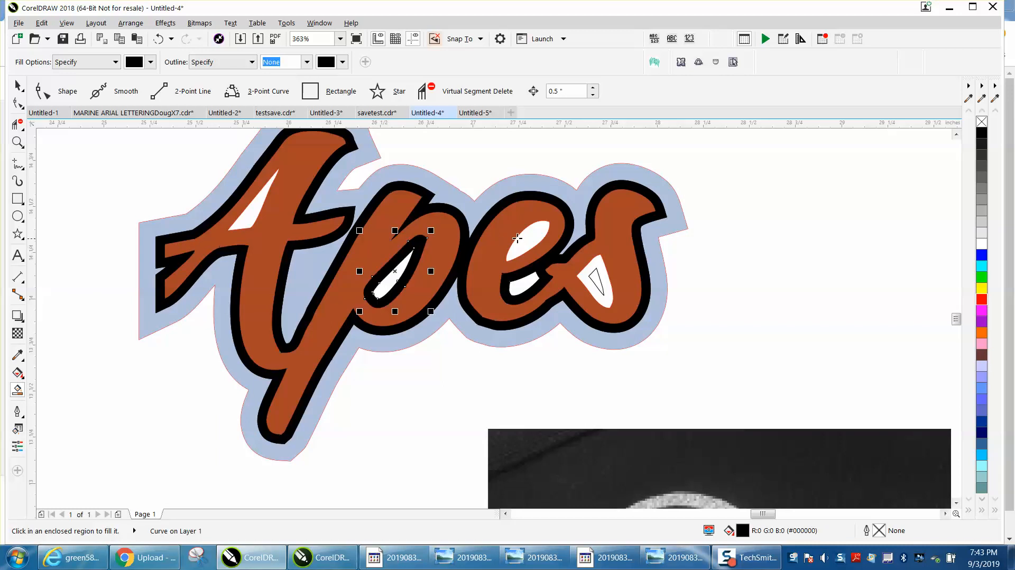
{"action": "type", "text": "100%"}
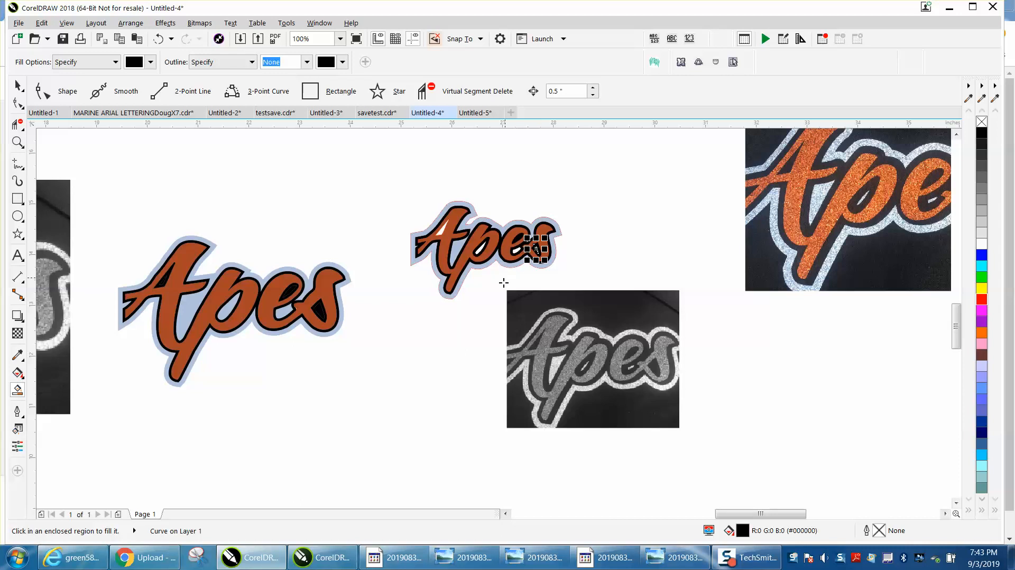
{"action": "mouse_move", "coordinate": [442, 229]}
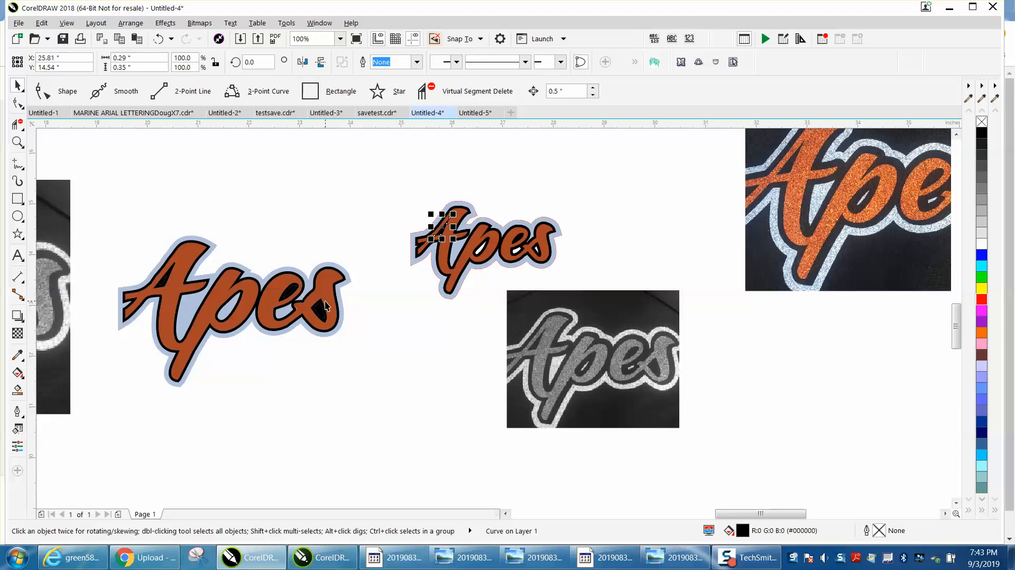
{"action": "mouse_move", "coordinate": [323, 301]}
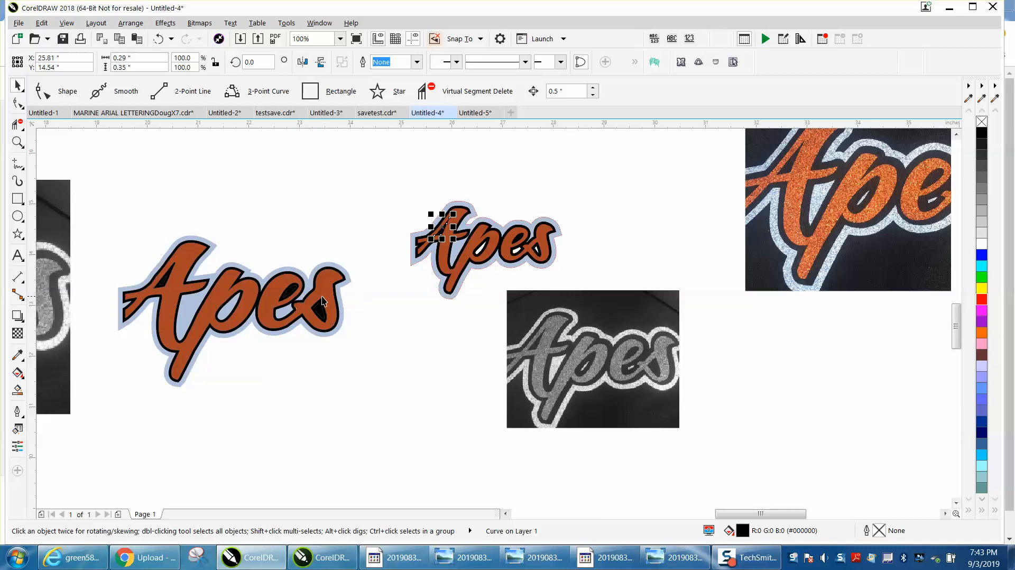
{"action": "mouse_move", "coordinate": [829, 222]}
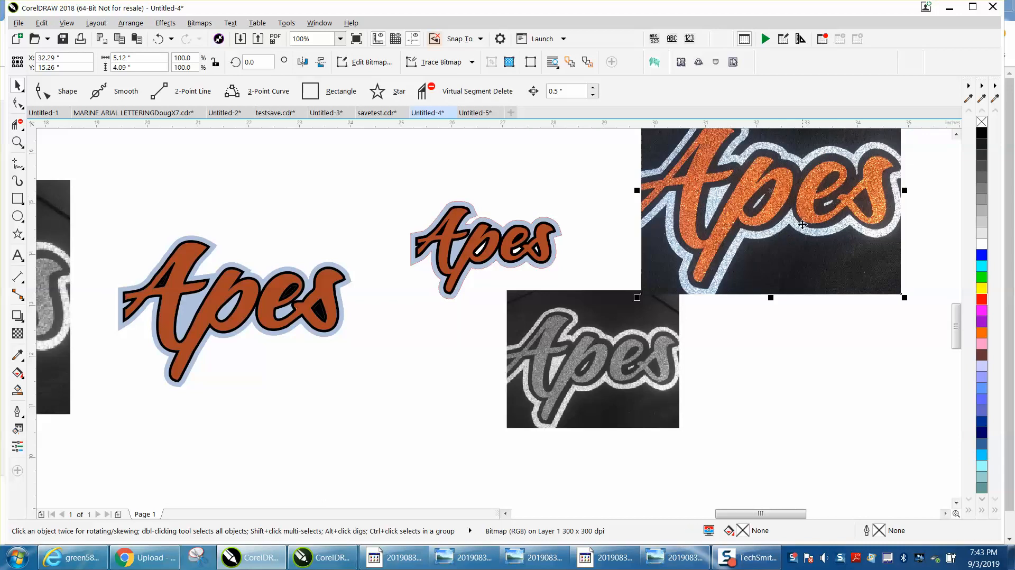
{"action": "mouse_move", "coordinate": [404, 228]}
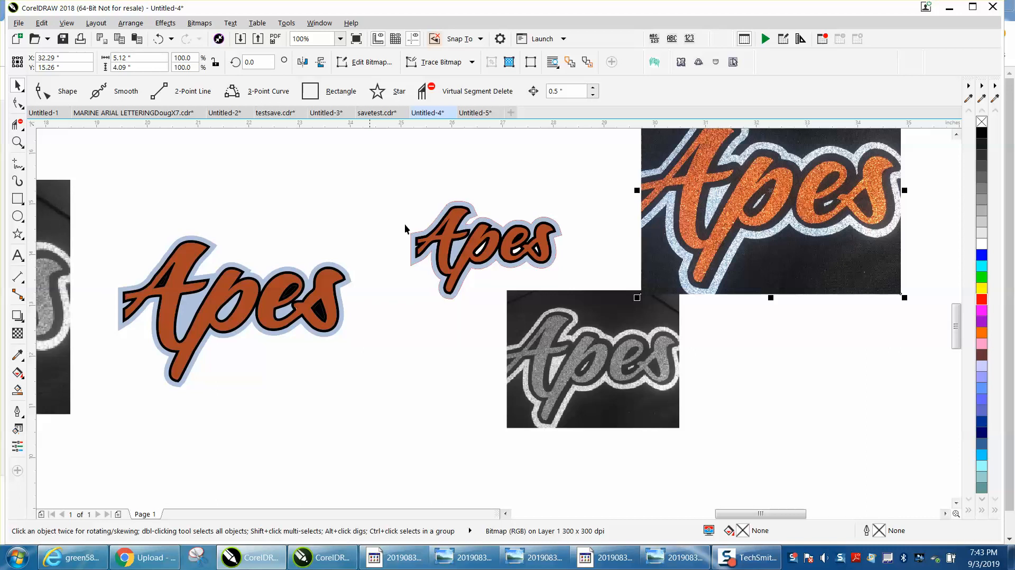
{"action": "left_click", "coordinate": [485, 250]}
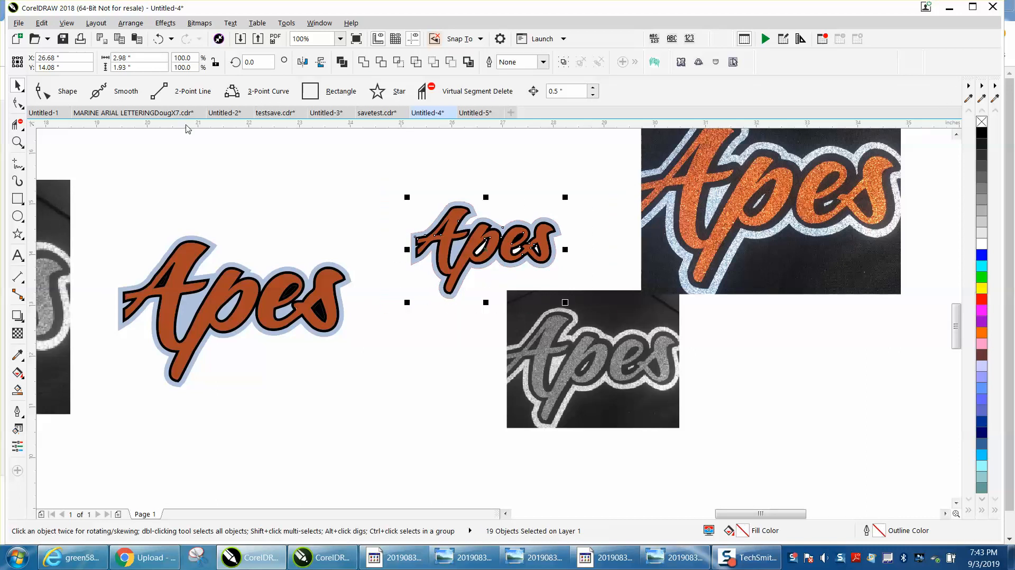
{"action": "left_click", "coordinate": [17, 143]}
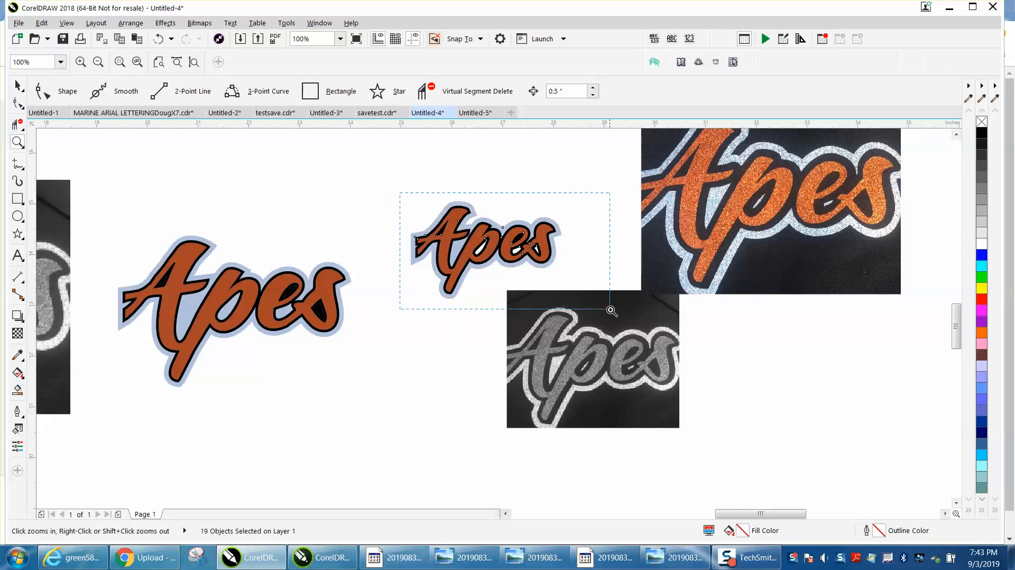
{"action": "left_click", "coordinate": [611, 310]}
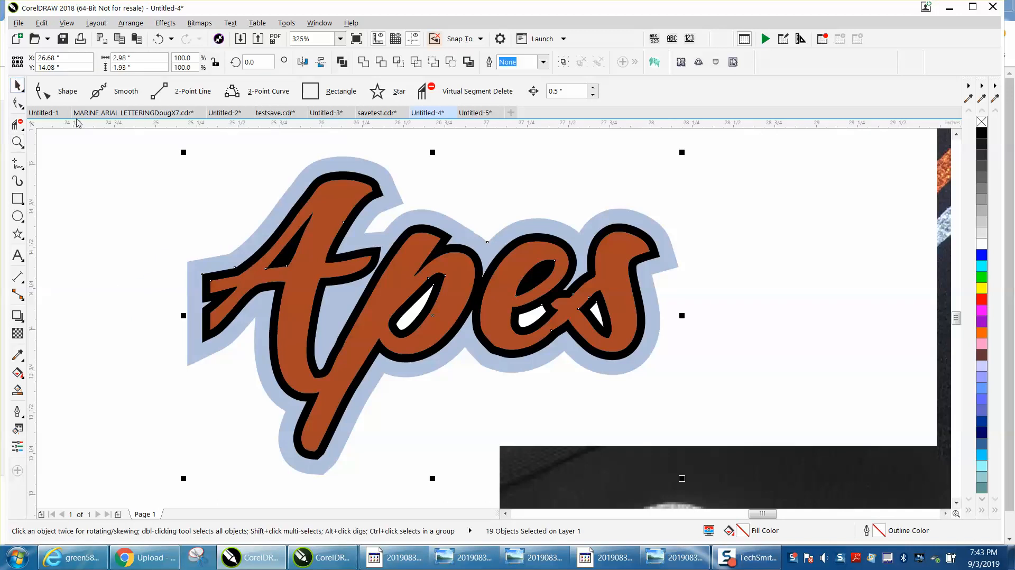
{"action": "mouse_move", "coordinate": [421, 317]}
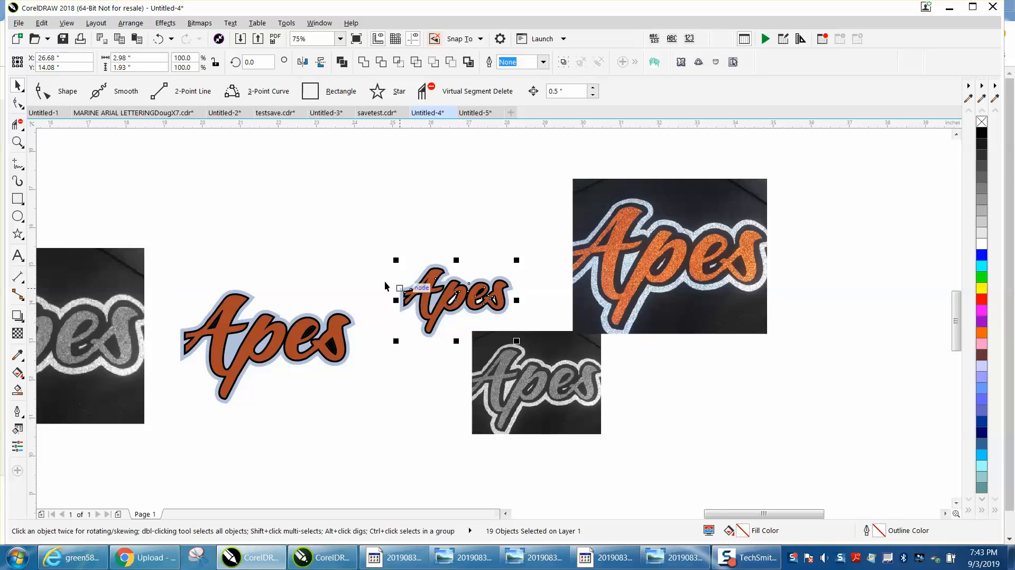
{"action": "mouse_move", "coordinate": [717, 227]}
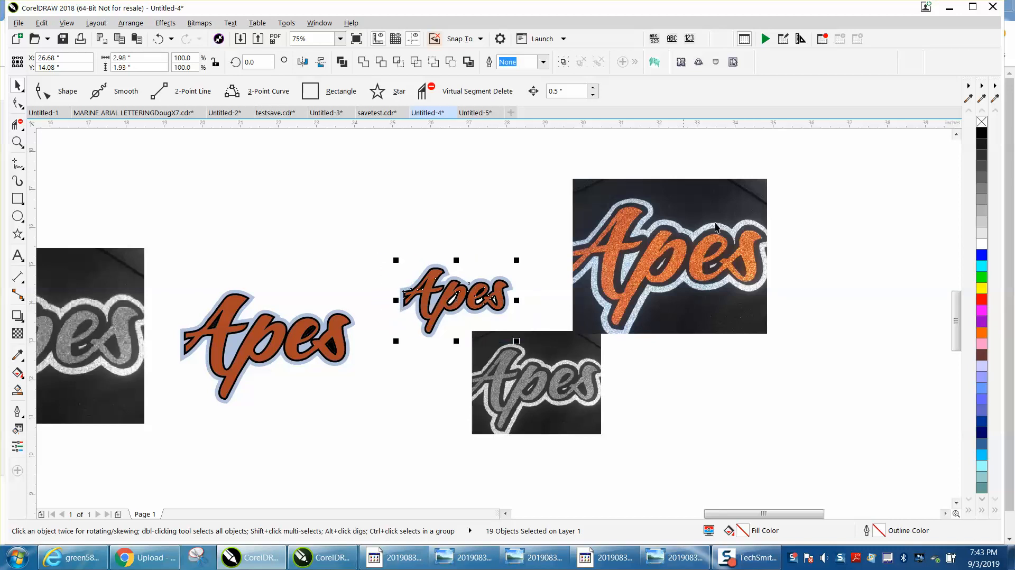
{"action": "mouse_move", "coordinate": [525, 235]}
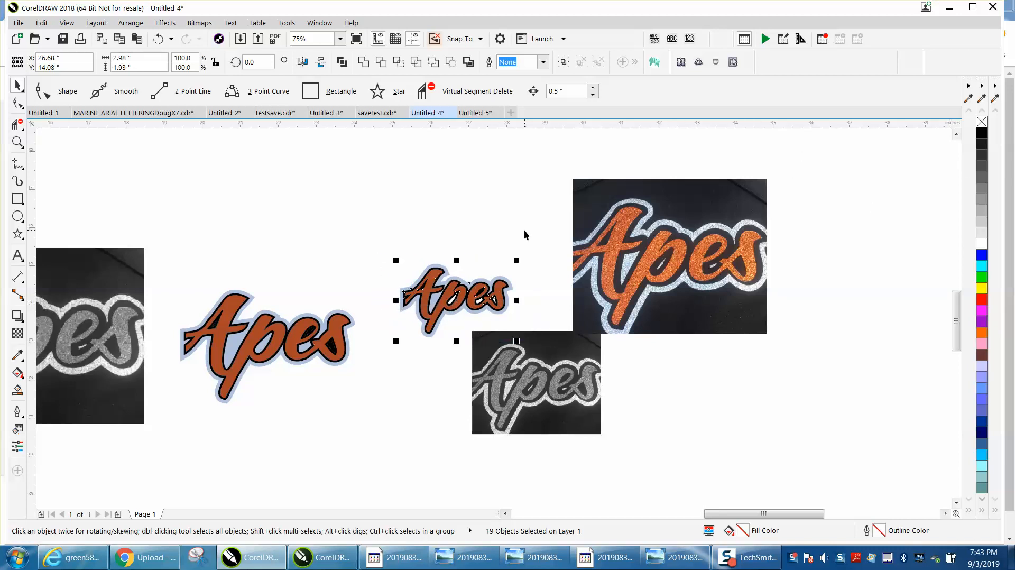
{"action": "mouse_move", "coordinate": [469, 255]}
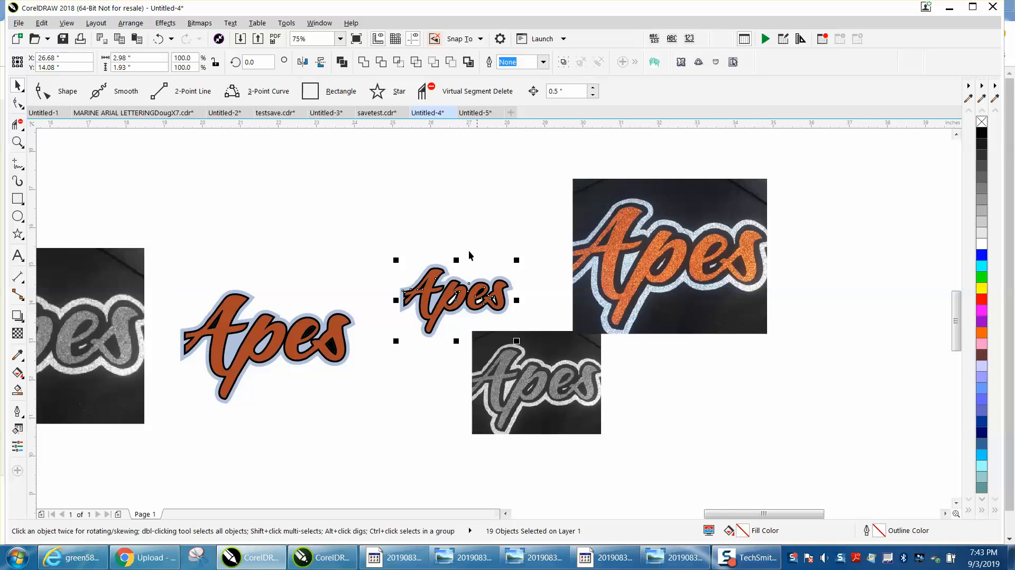